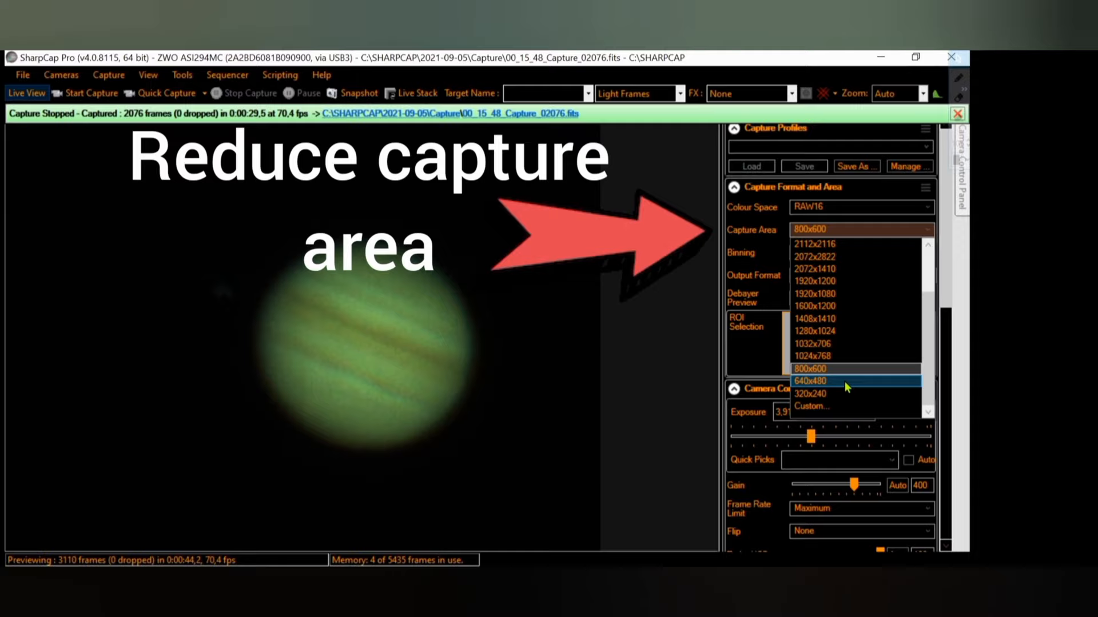
Set SharpCap's capture area to 640x480 and start recording Jupiter to an SER file.
{"action": "left_click", "coordinate": [811, 381]}
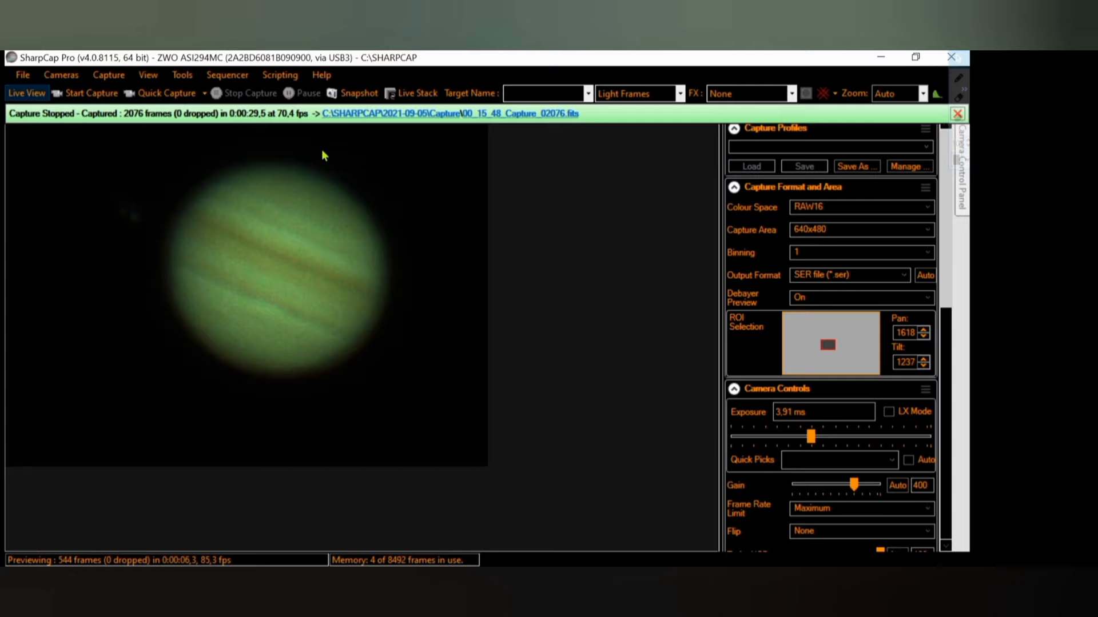
{"action": "left_click", "coordinate": [91, 93]}
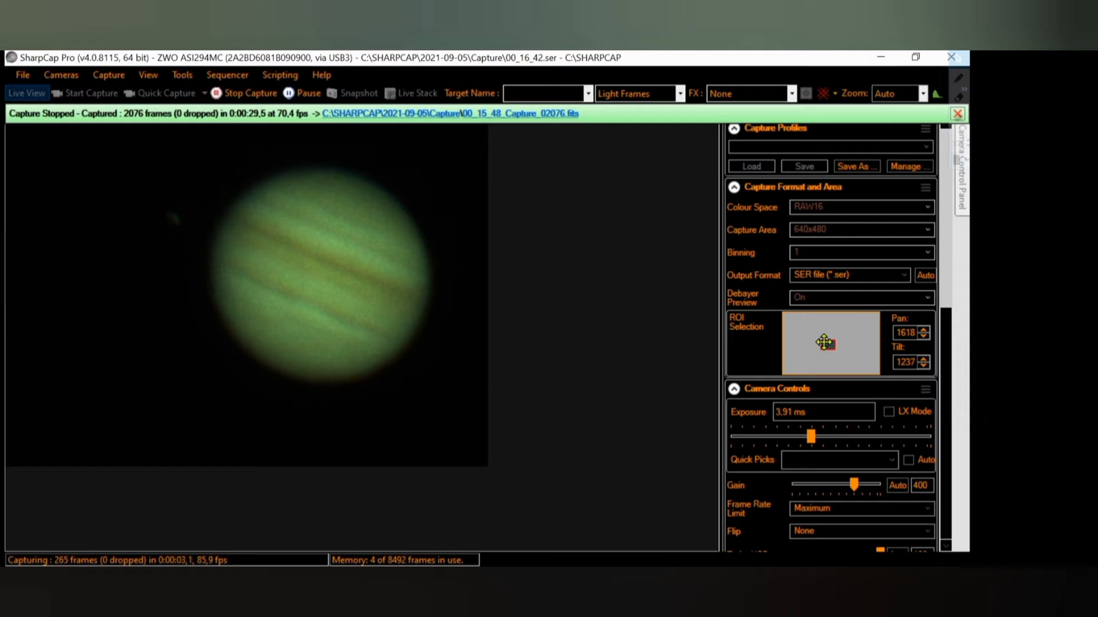
Re-centre the red ROI region on drifting Jupiter four times while capture passes 20,000 frames.
{"action": "left_click_drag", "start_coordinate": [824, 343], "coordinate": [832, 344]}
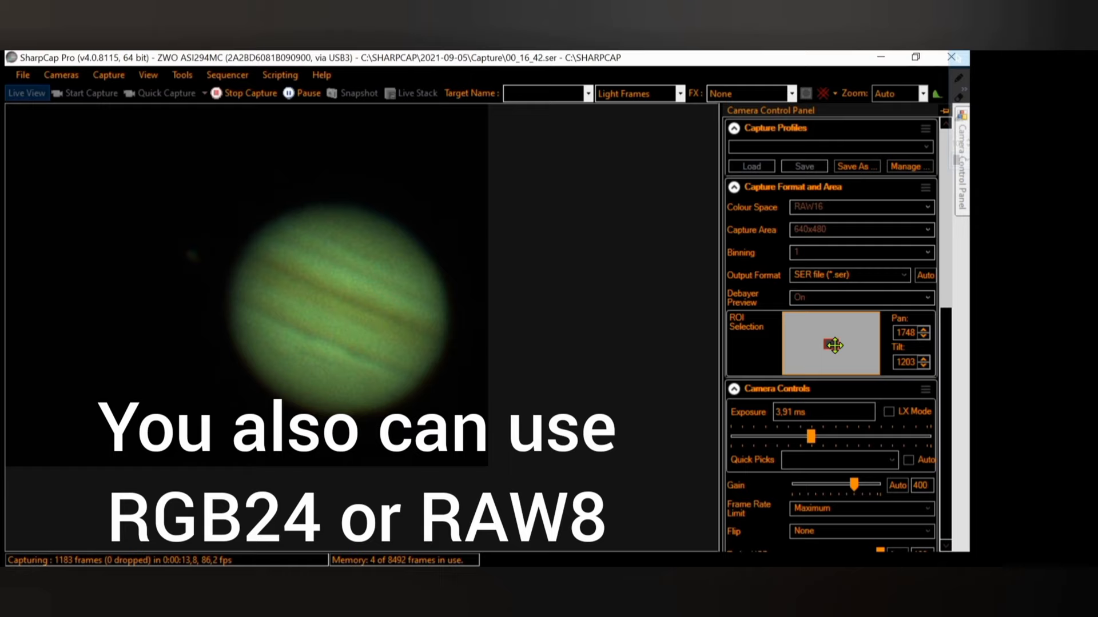
{"action": "left_click_drag", "start_coordinate": [833, 346], "coordinate": [838, 345]}
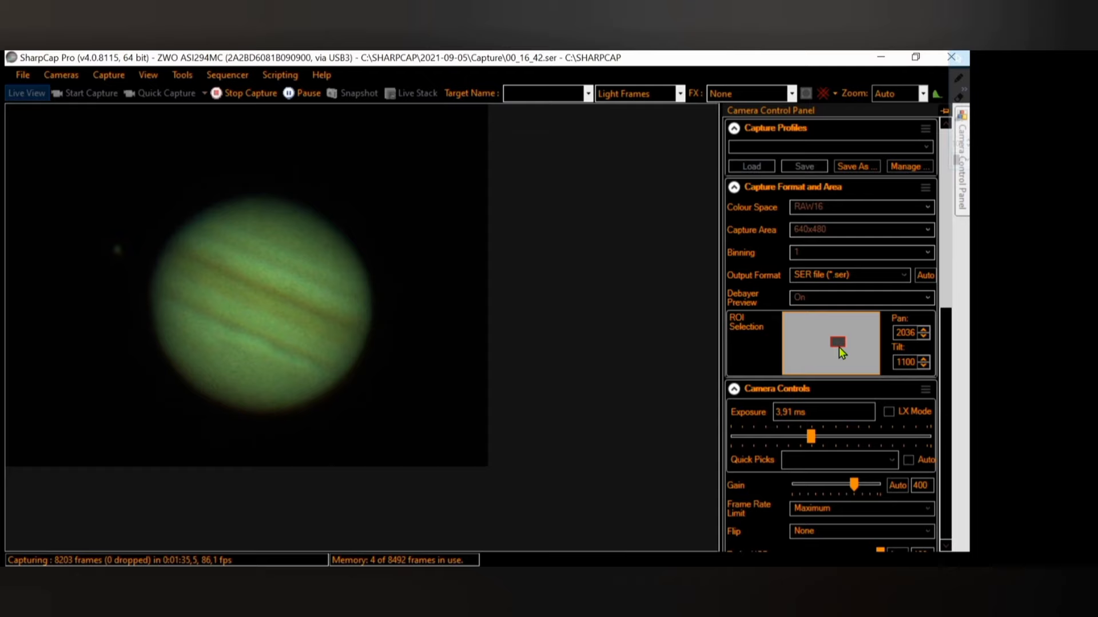
{"action": "left_click_drag", "start_coordinate": [837, 343], "coordinate": [840, 344]}
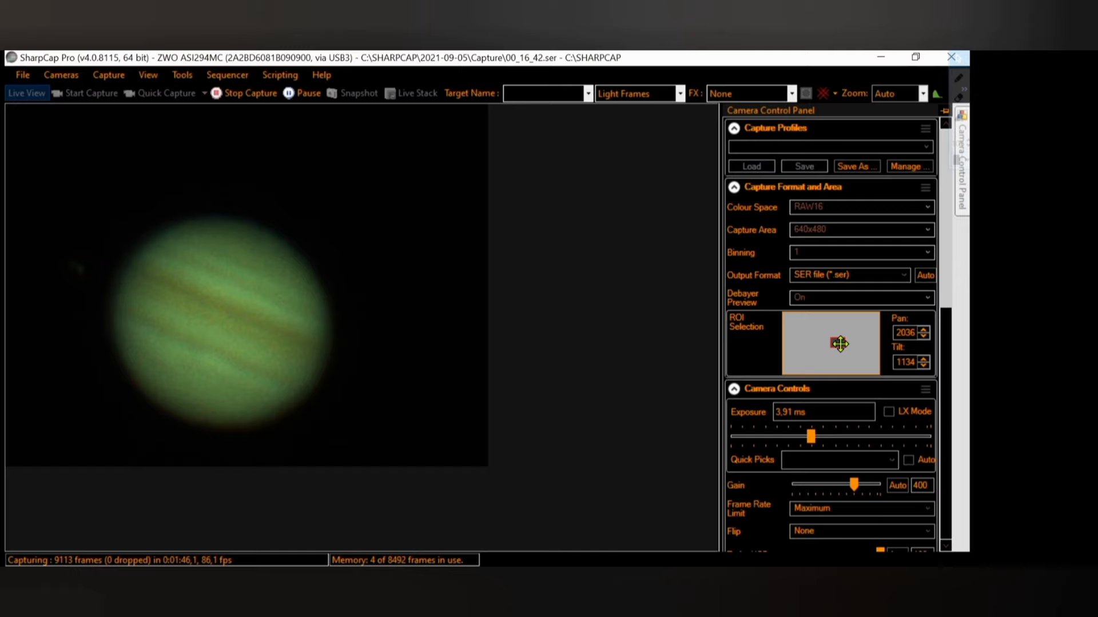
{"action": "left_click_drag", "start_coordinate": [838, 344], "coordinate": [838, 344]}
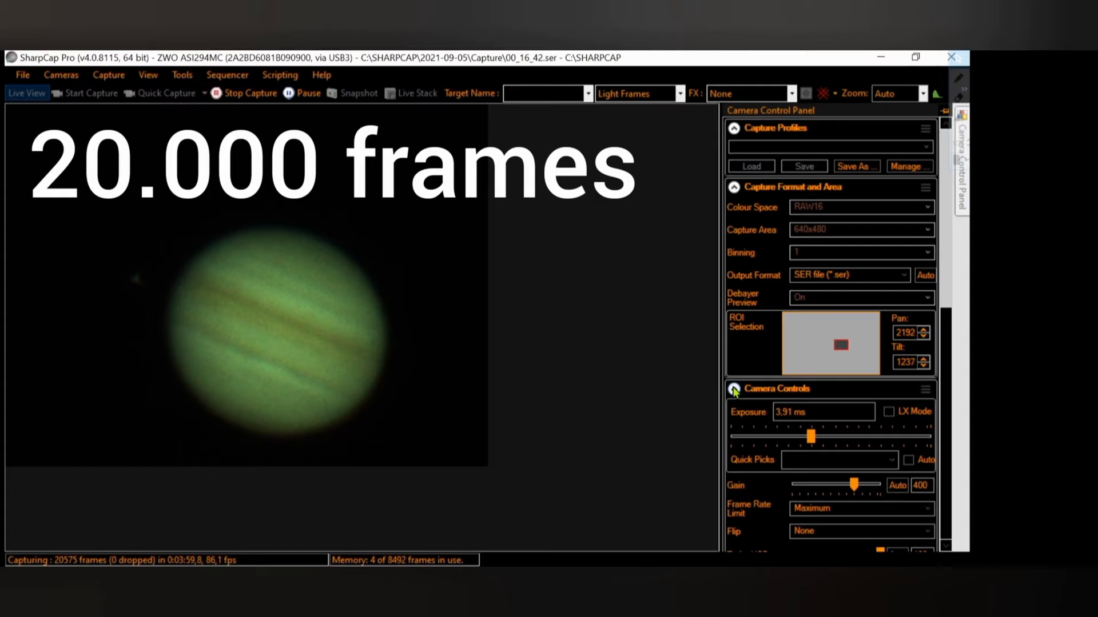
{"action": "left_click", "coordinate": [249, 92]}
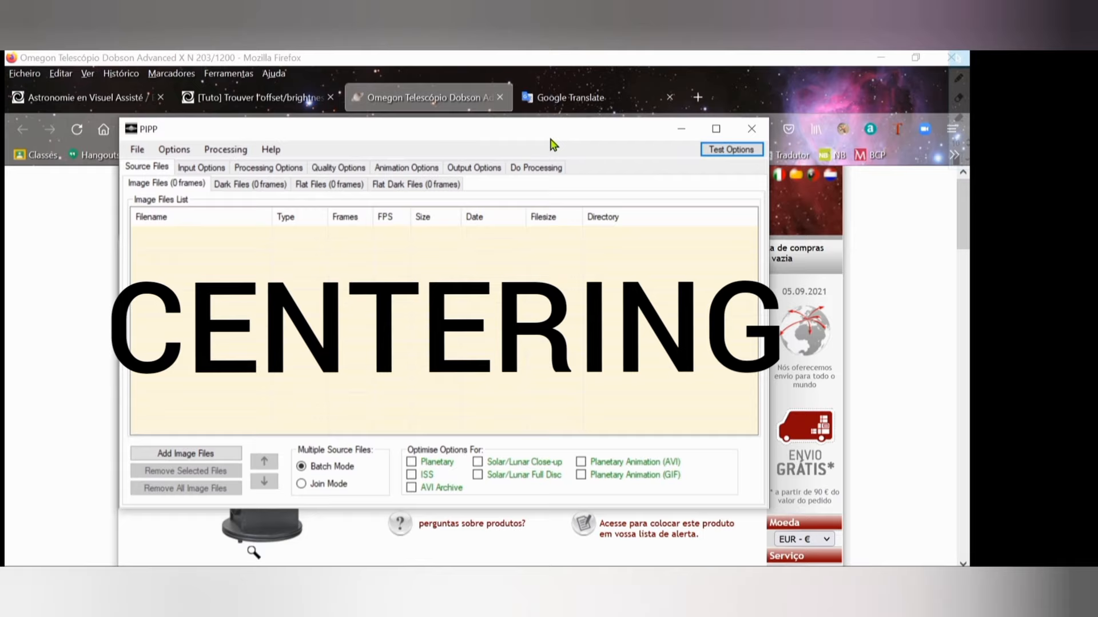
Apply PIPP's Planetary optimisation and review centring and 448×448 cropping in Processing Options.
{"action": "left_click", "coordinate": [412, 461]}
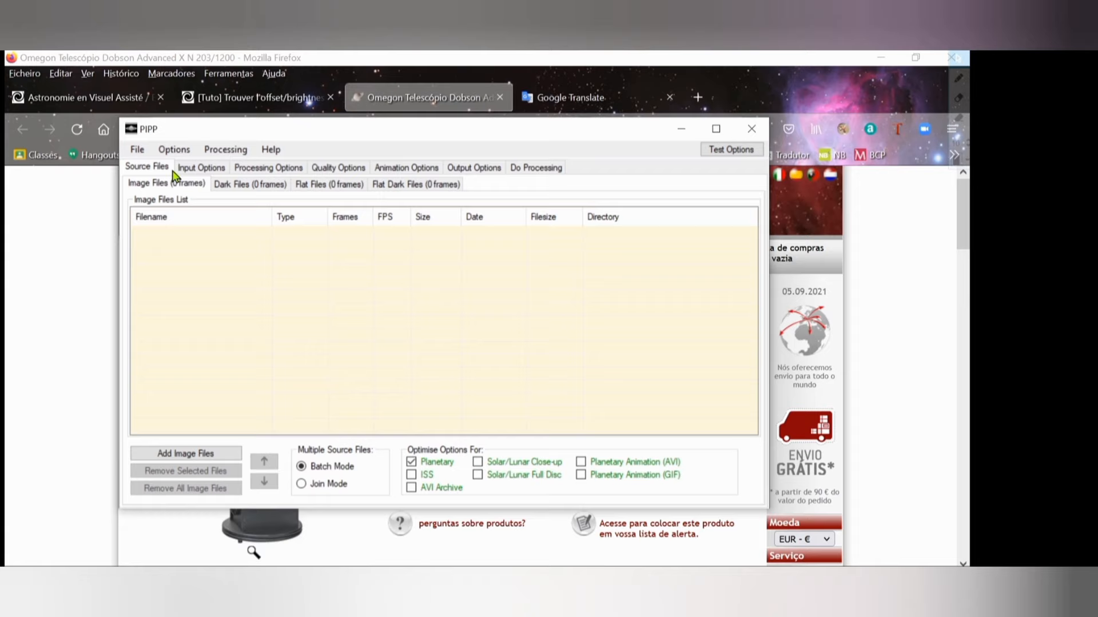
{"action": "left_click", "coordinate": [268, 167]}
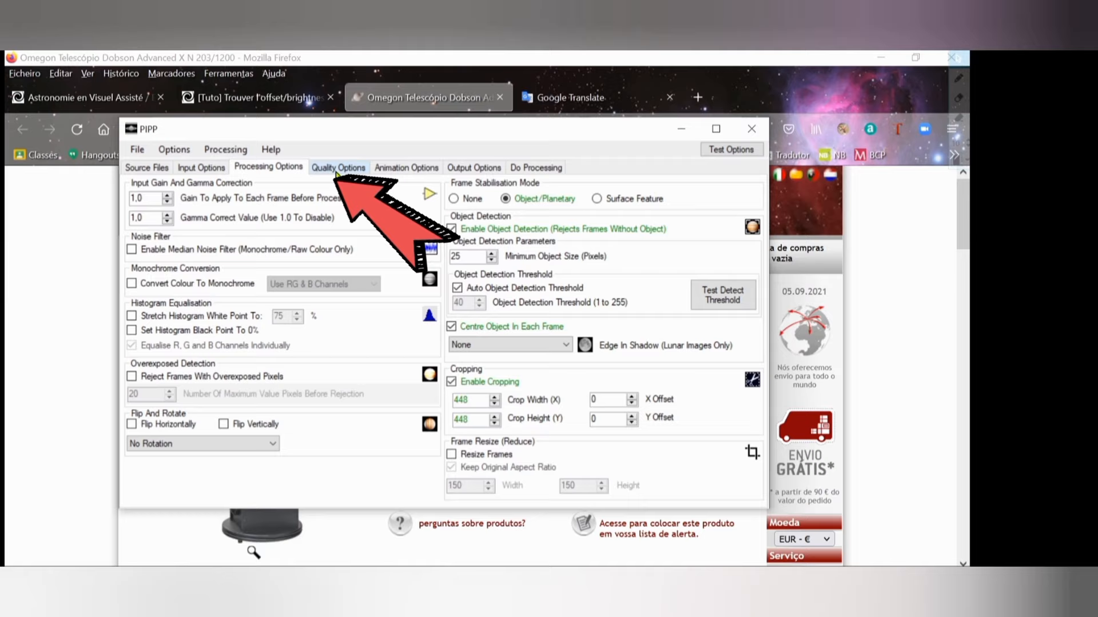
Enable quality estimation in Quality Options and select the 1200 frames-to-keep value.
{"action": "left_click", "coordinate": [338, 168]}
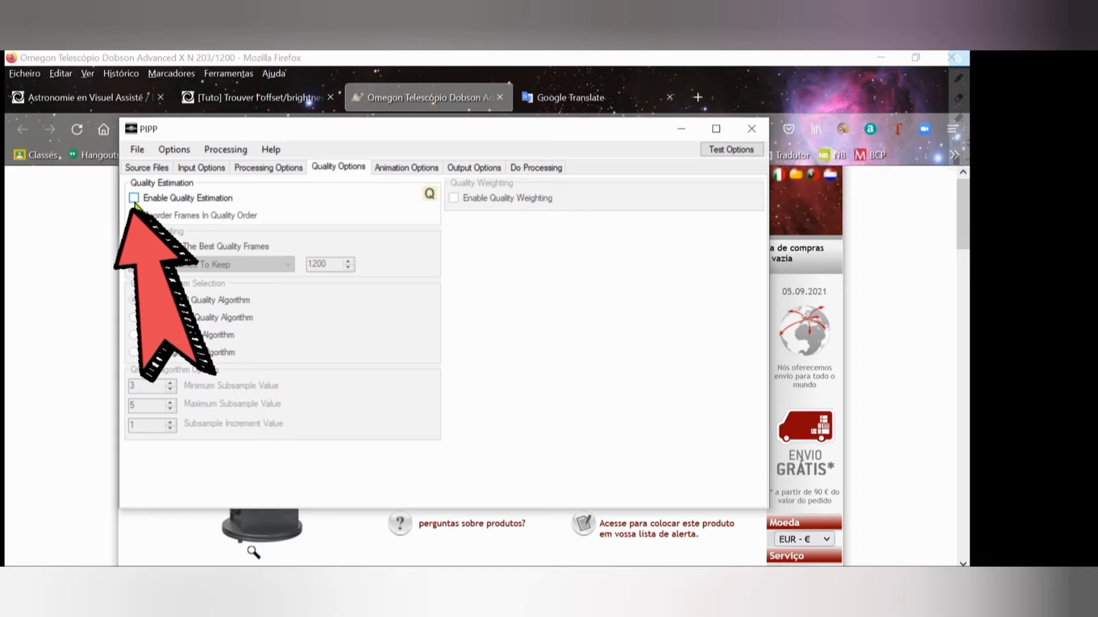
{"action": "left_click", "coordinate": [134, 198]}
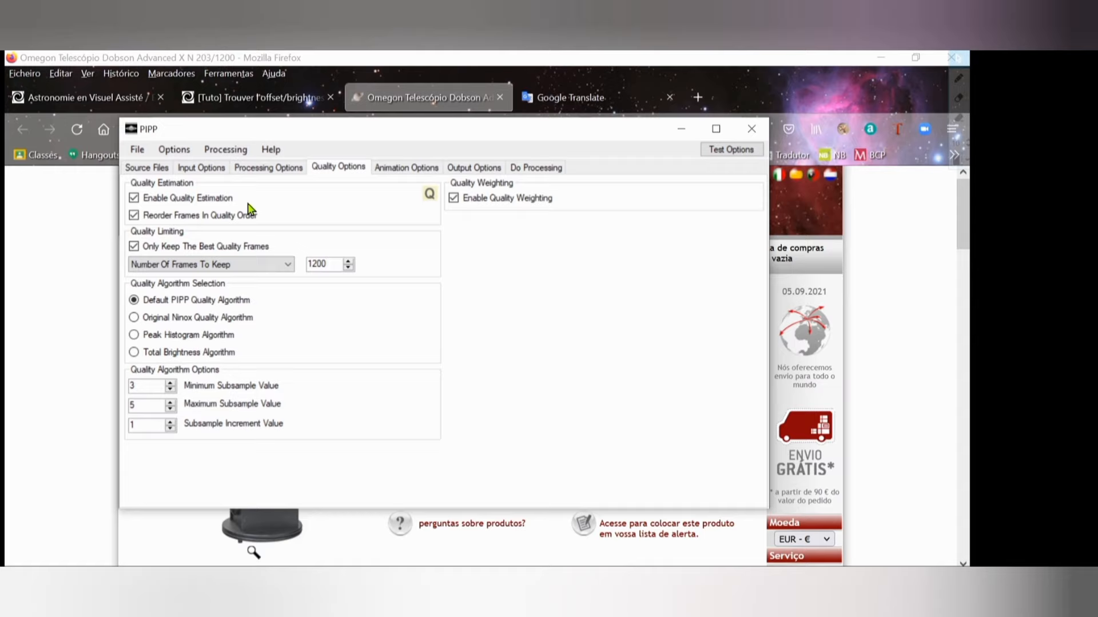
{"action": "left_click", "coordinate": [210, 264]}
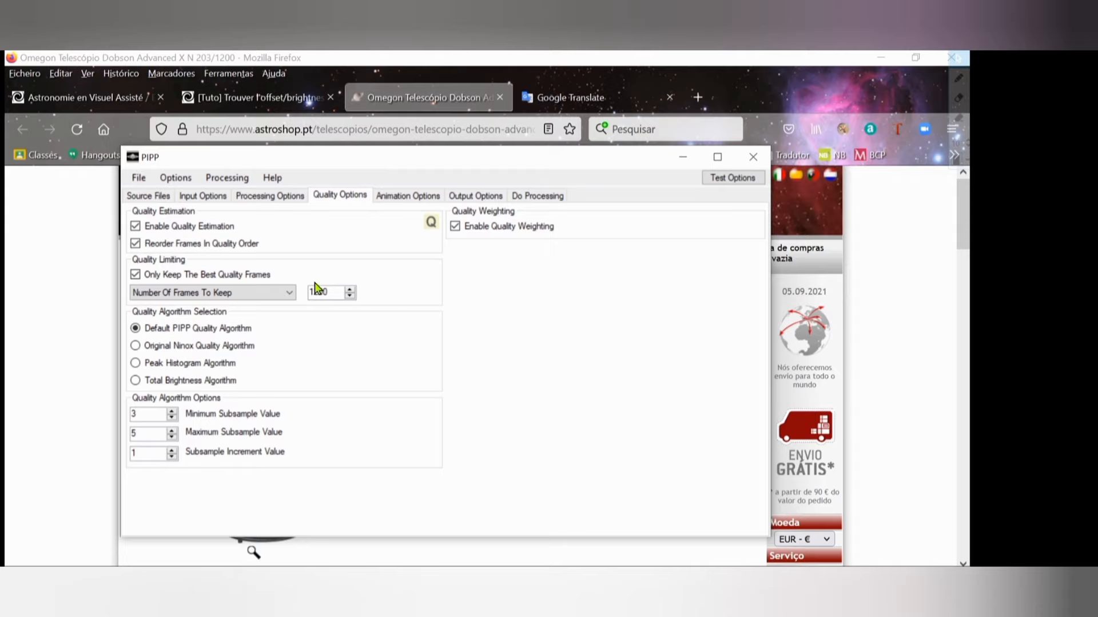
{"action": "triple_click", "coordinate": [322, 292]}
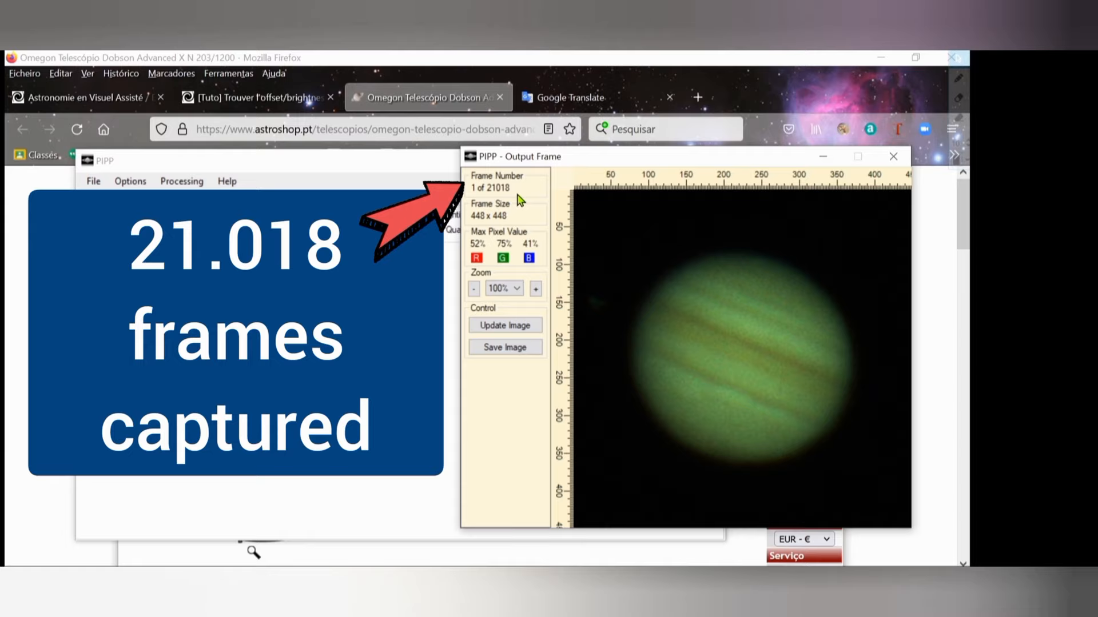
Open the Output Frame test preview and refresh it to show centred Jupiter frame 1 of 21,018.
{"action": "left_click", "coordinate": [294, 199]}
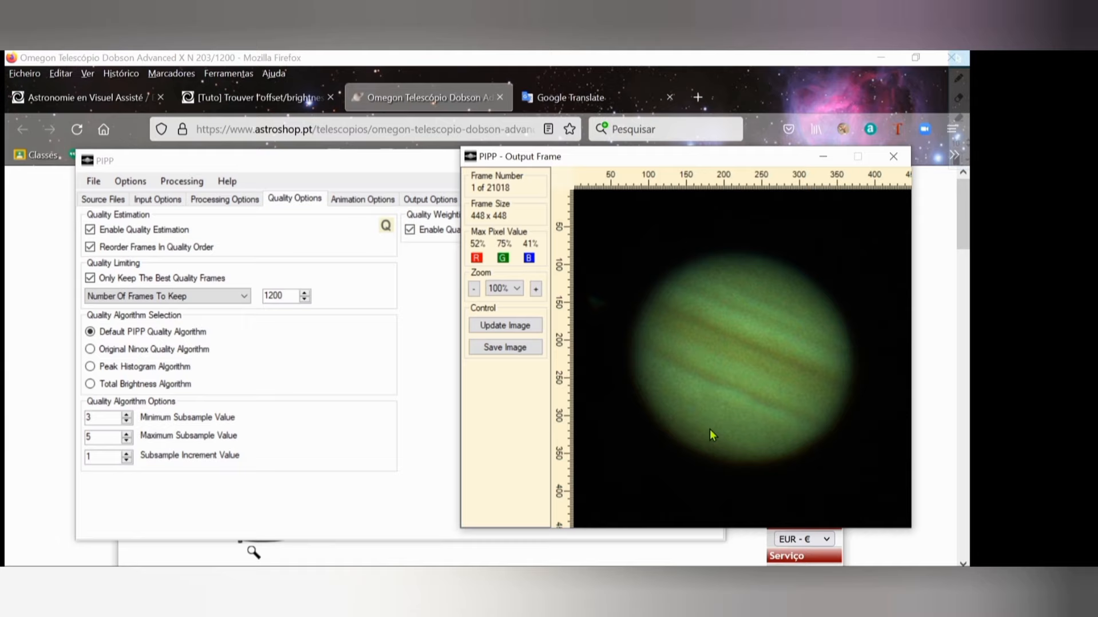
{"action": "mouse_move", "coordinate": [578, 299]}
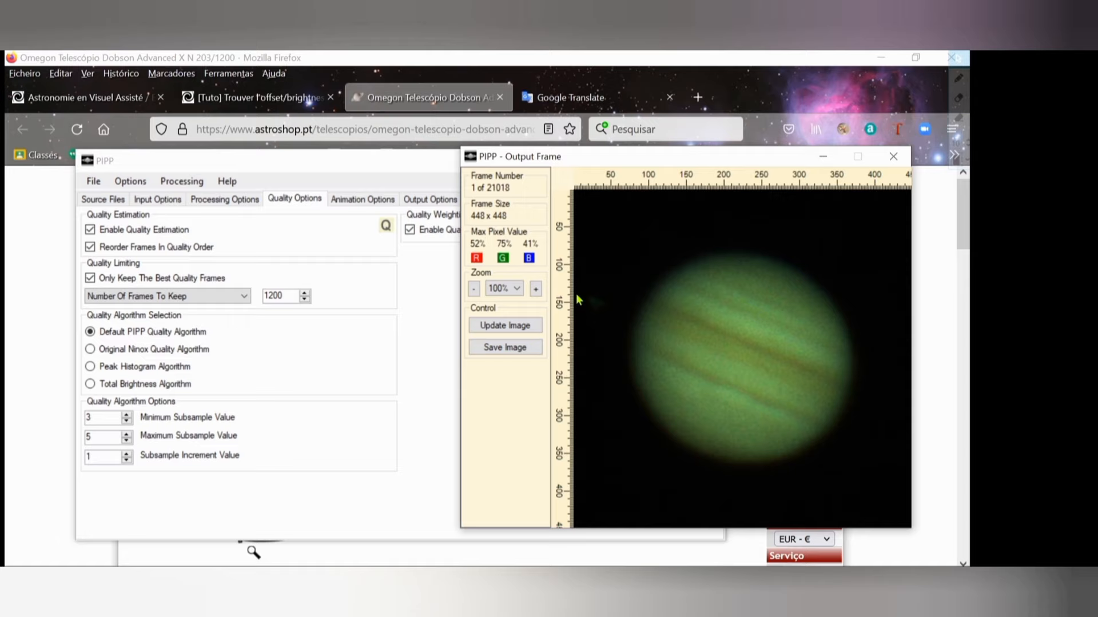
{"action": "left_click", "coordinate": [505, 325]}
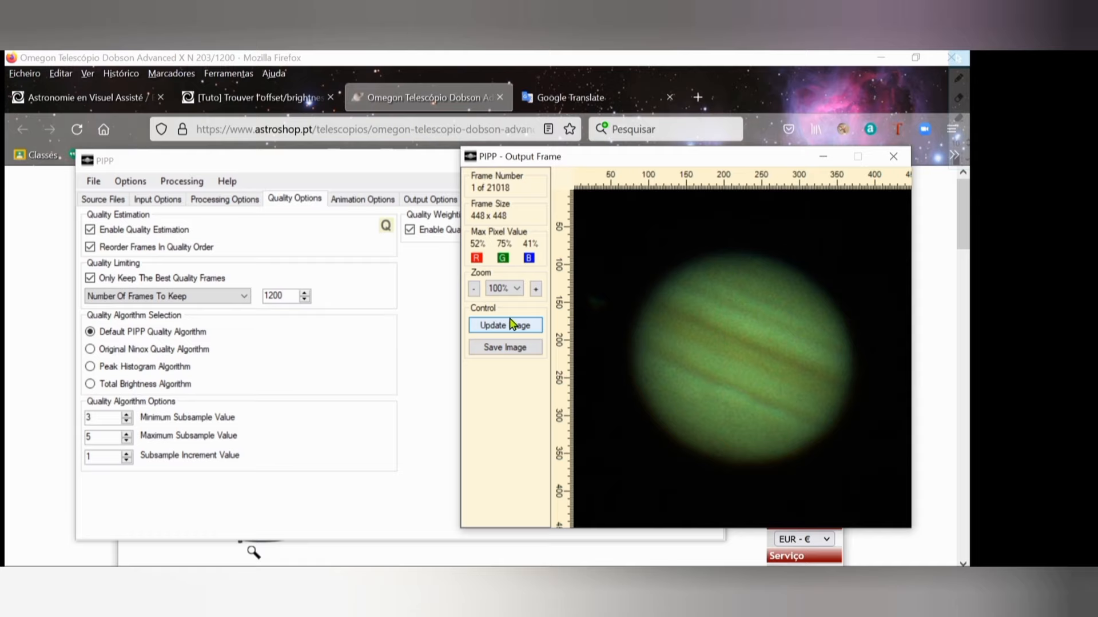
{"action": "left_click", "coordinate": [504, 325]}
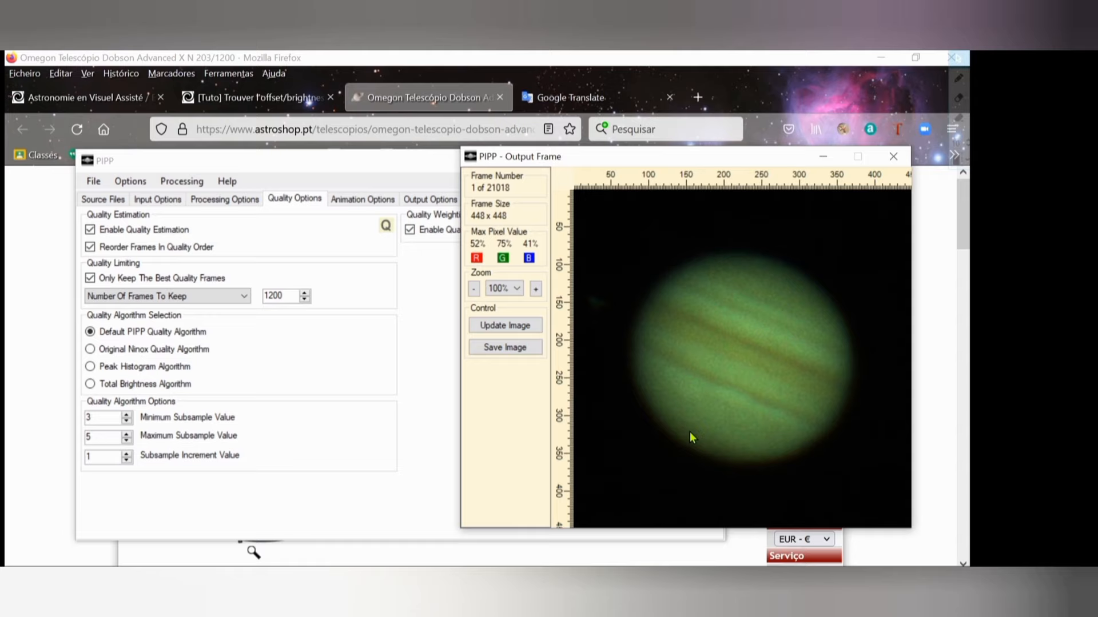
{"action": "mouse_move", "coordinate": [810, 443]}
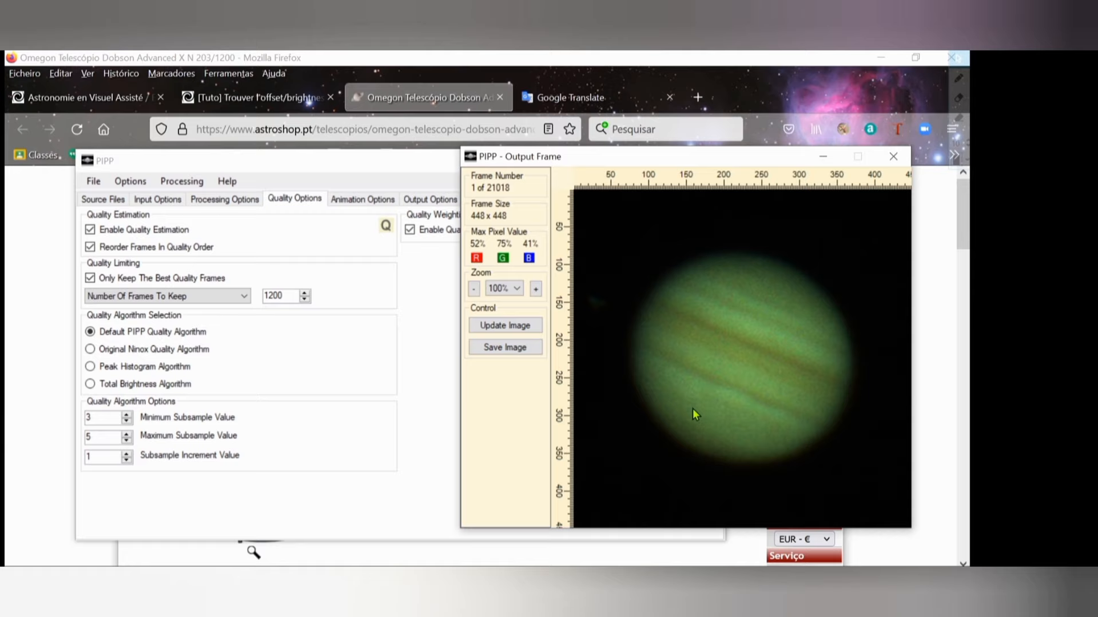
{"action": "mouse_move", "coordinate": [643, 388]}
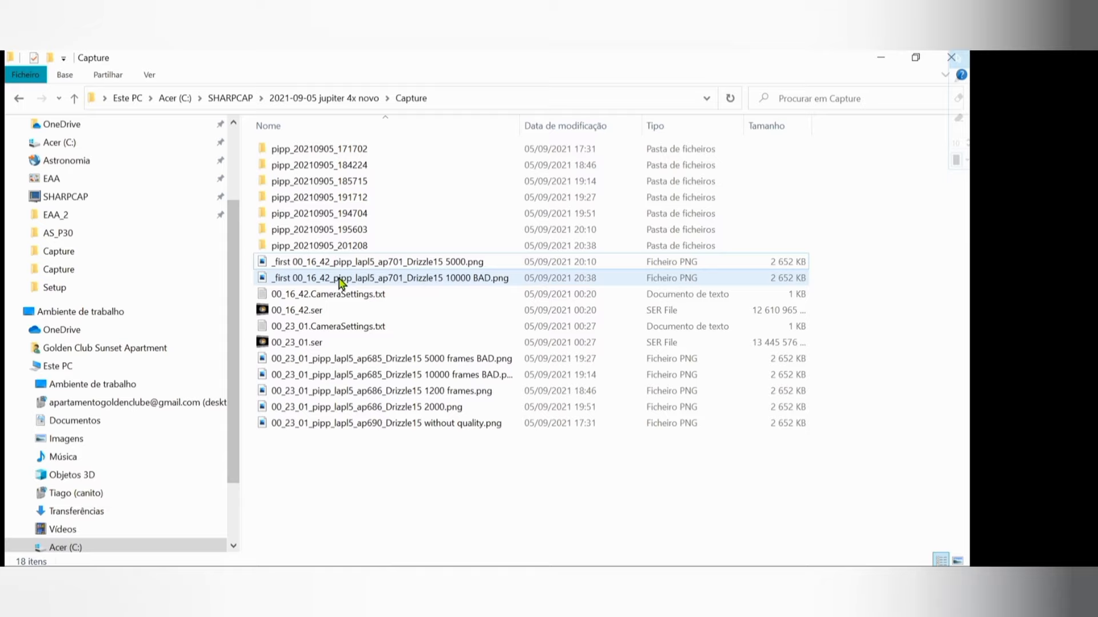
View the stacked '_first 00_16_42 ... 10000 BAD.png' Jupiter image, then return to PIPP.
{"action": "double_click", "coordinate": [390, 278]}
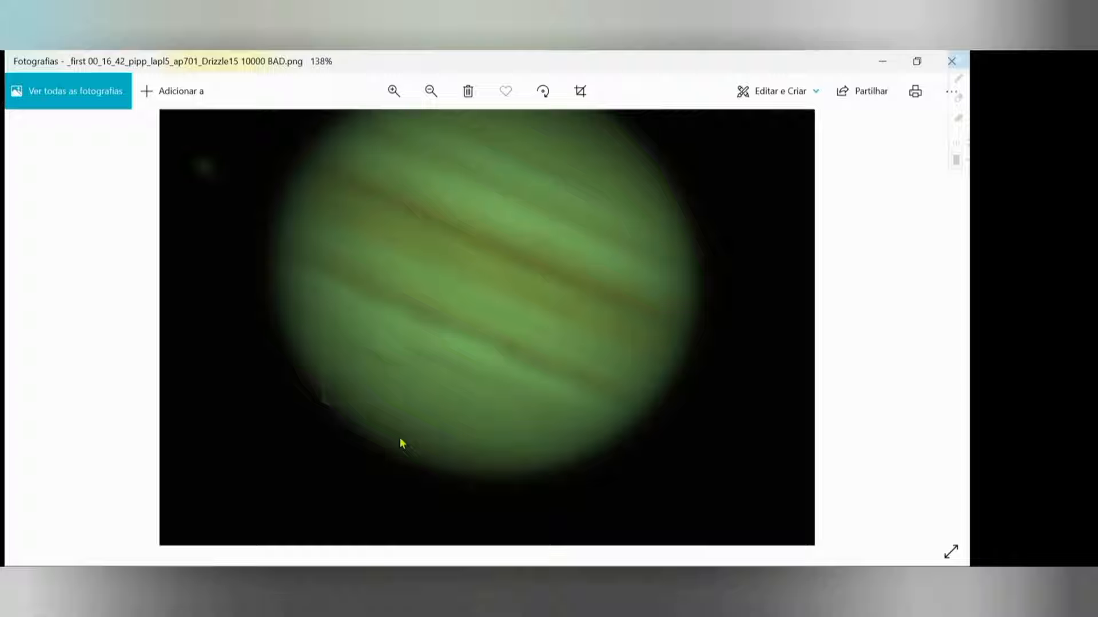
{"action": "left_click", "coordinate": [394, 91]}
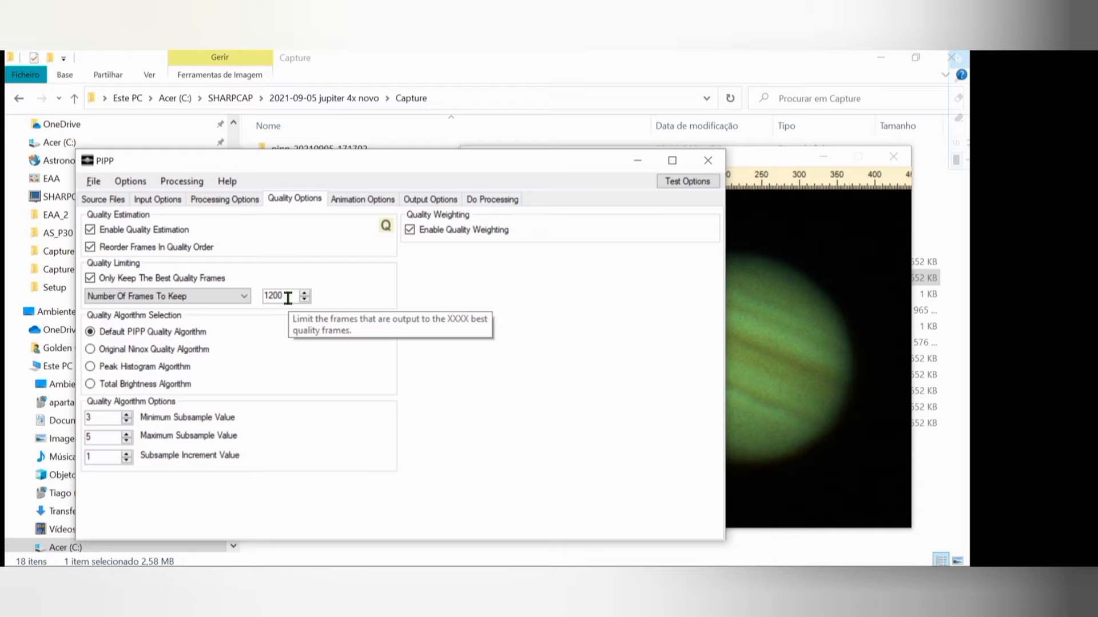
Set PIPP to keep only the best 1200 quality frames and run processing.
{"action": "triple_click", "coordinate": [273, 296]}
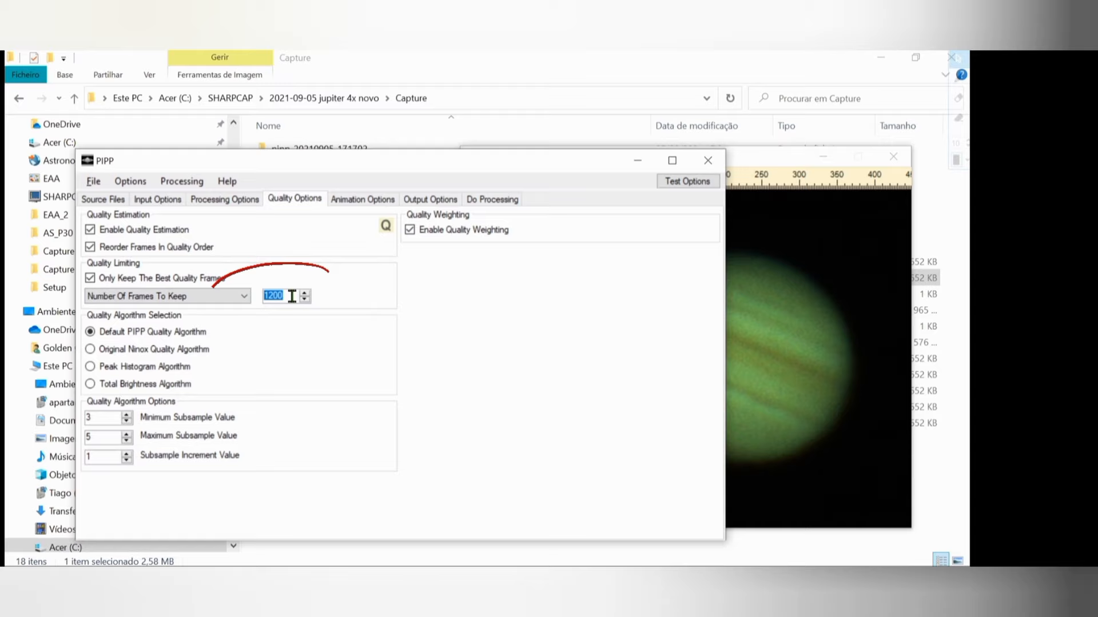
{"action": "mouse_move", "coordinate": [403, 365]}
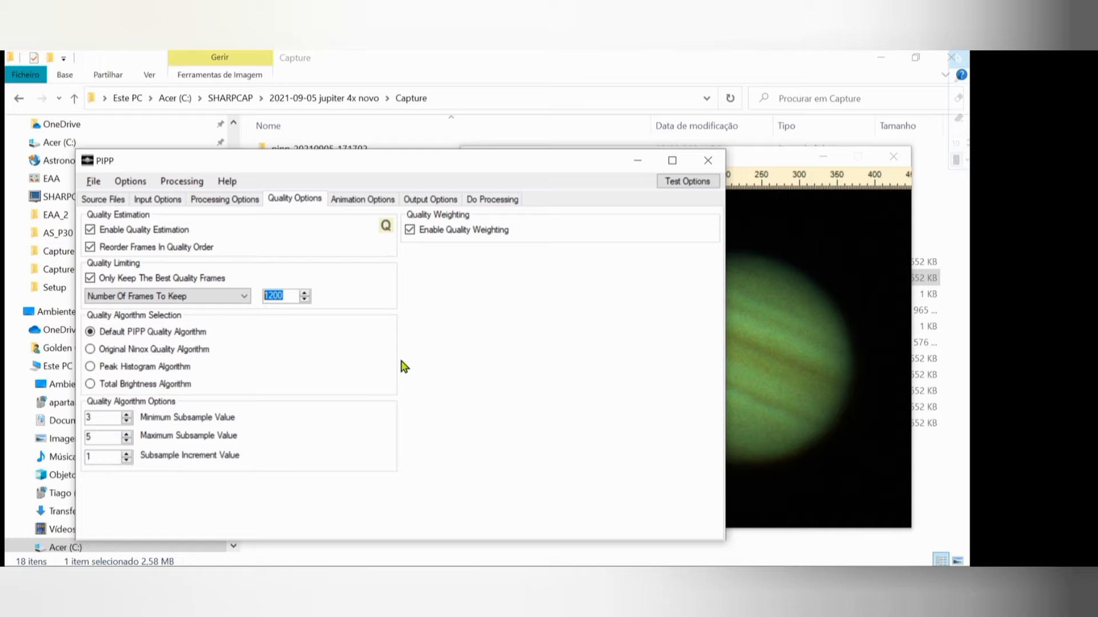
{"action": "left_click", "coordinate": [362, 199]}
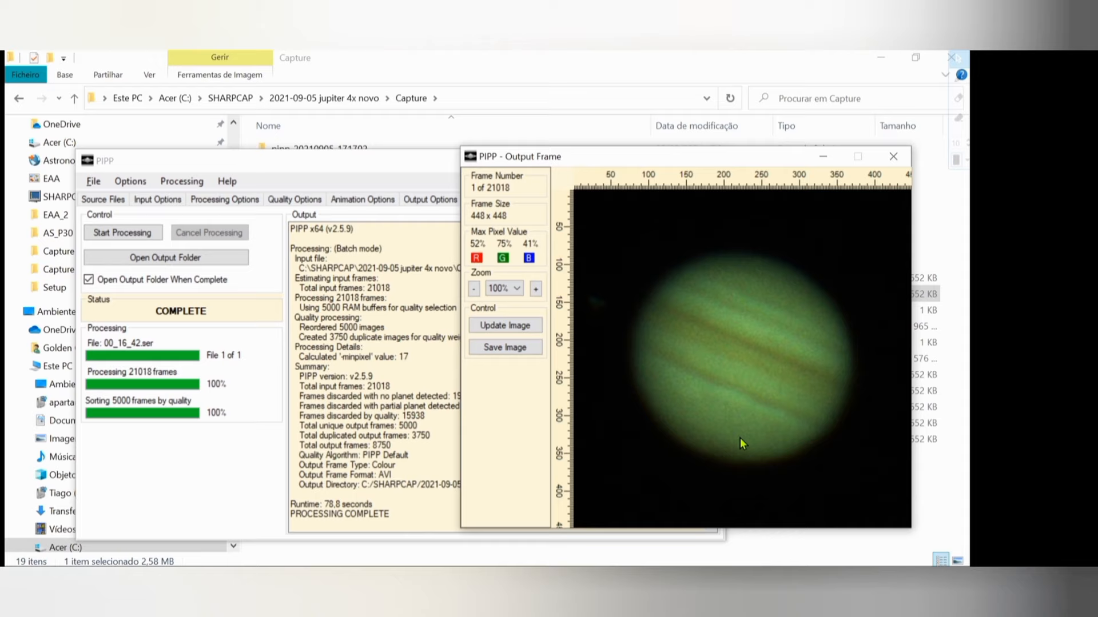
{"action": "mouse_move", "coordinate": [618, 415]}
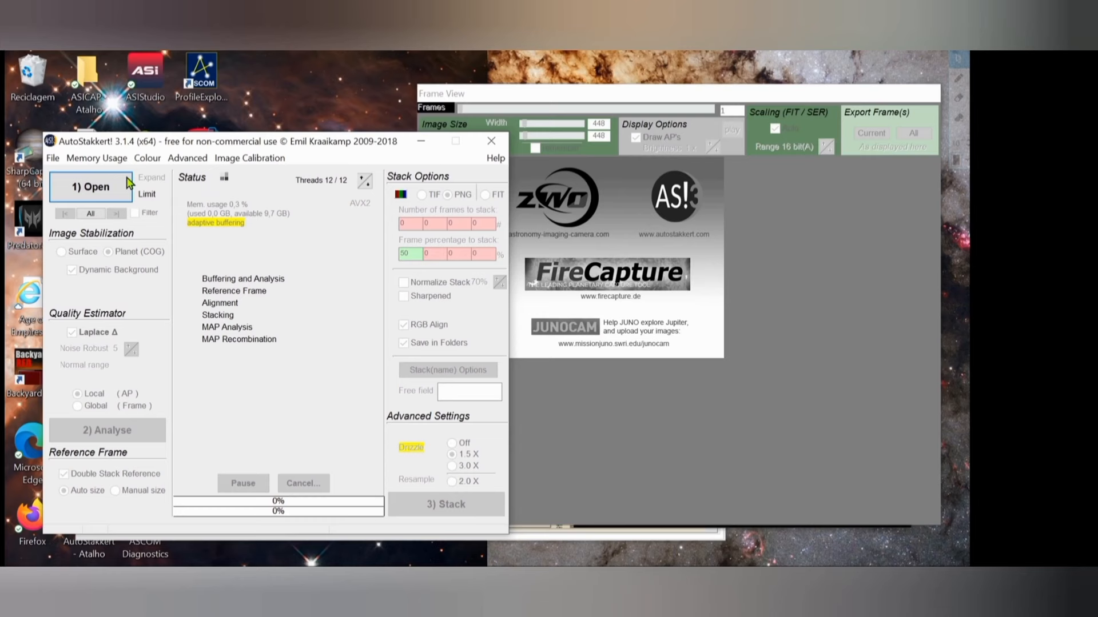
Load 00_16_42_pipp.avi into AutoStakkert! and set the alignment point size.
{"action": "left_click", "coordinate": [91, 187]}
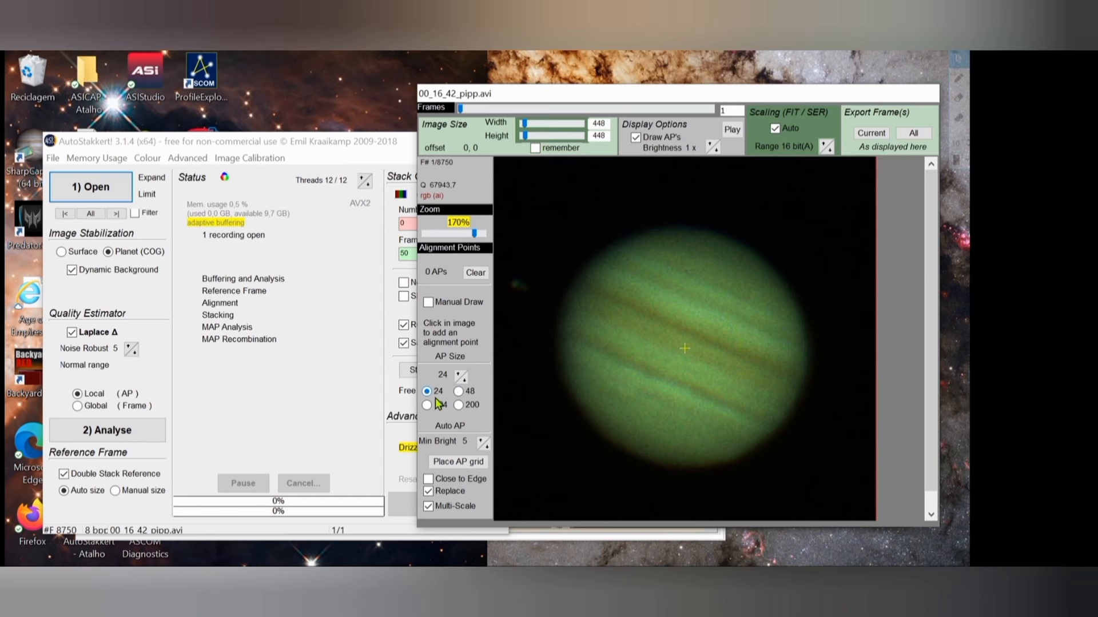
{"action": "left_click", "coordinate": [457, 462]}
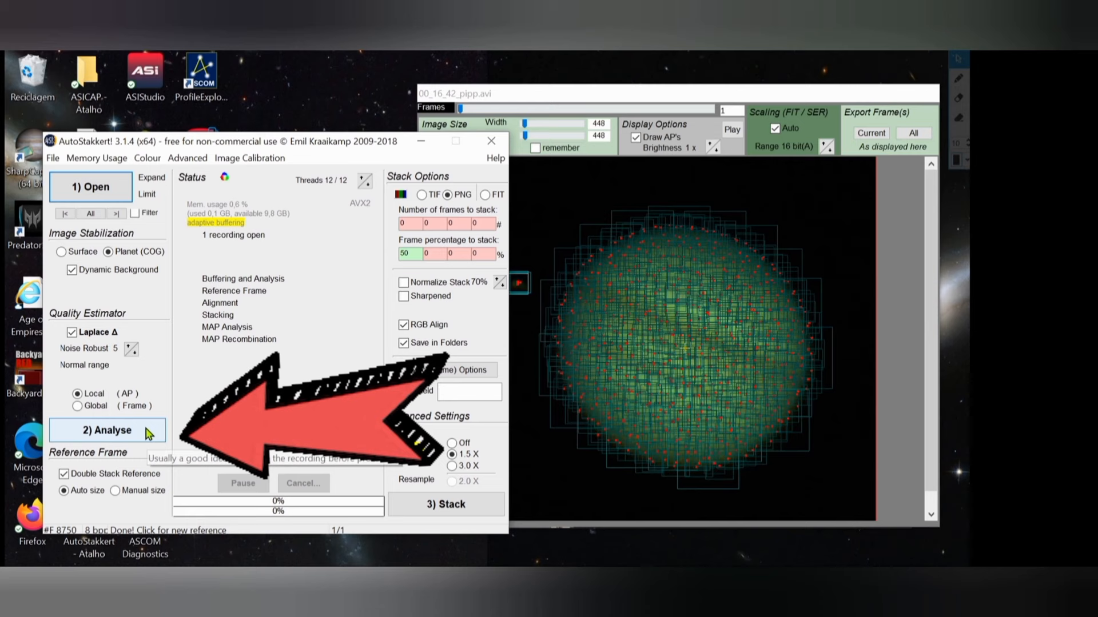
Analyse all Jupiter frames to produce the quality graph, keeping 50% for stacking.
{"action": "left_click", "coordinate": [107, 430]}
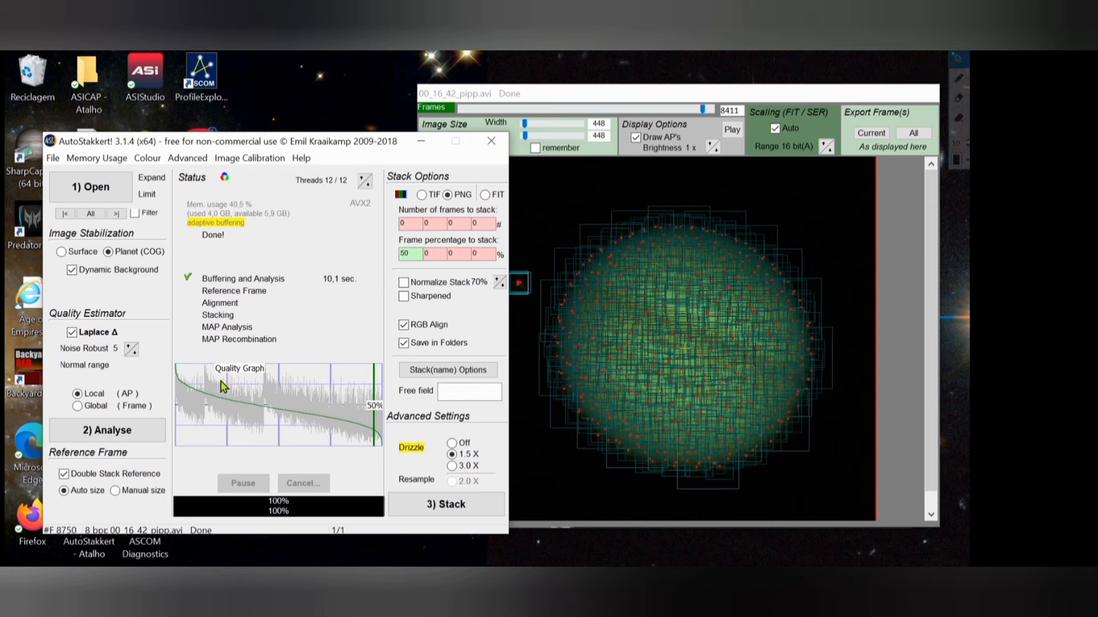
{"action": "mouse_move", "coordinate": [223, 387]}
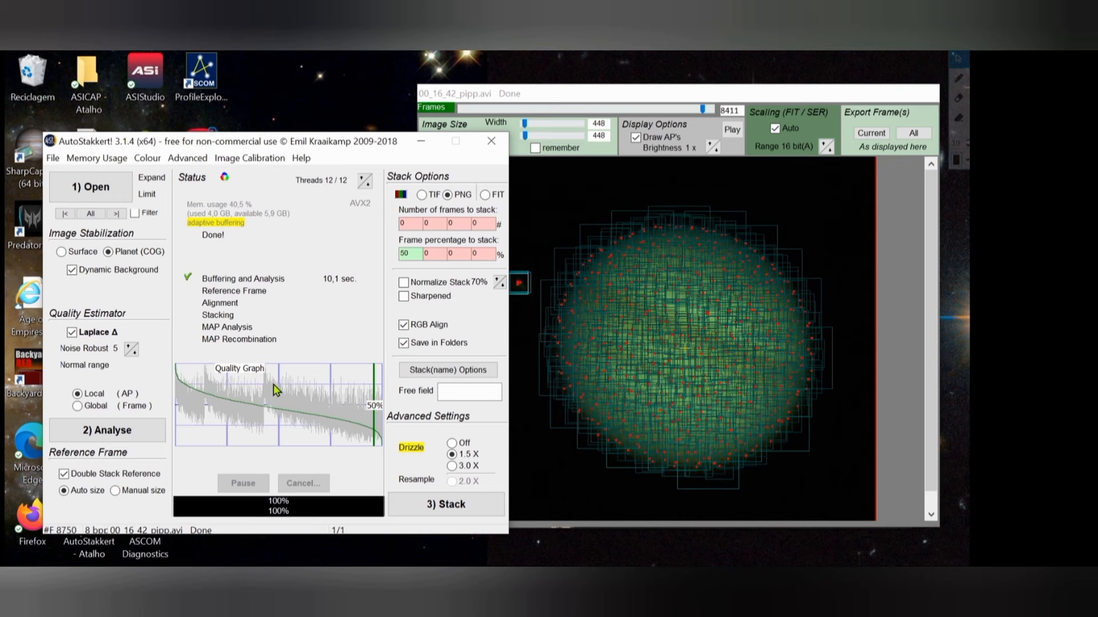
{"action": "mouse_move", "coordinate": [261, 406]}
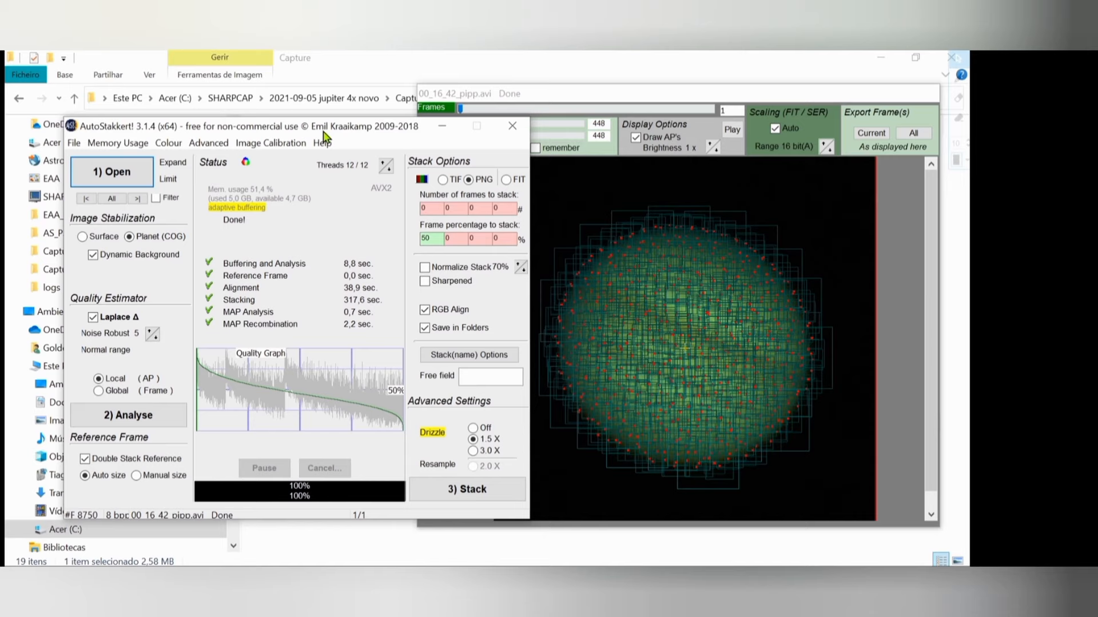
{"action": "mouse_move", "coordinate": [411, 399]}
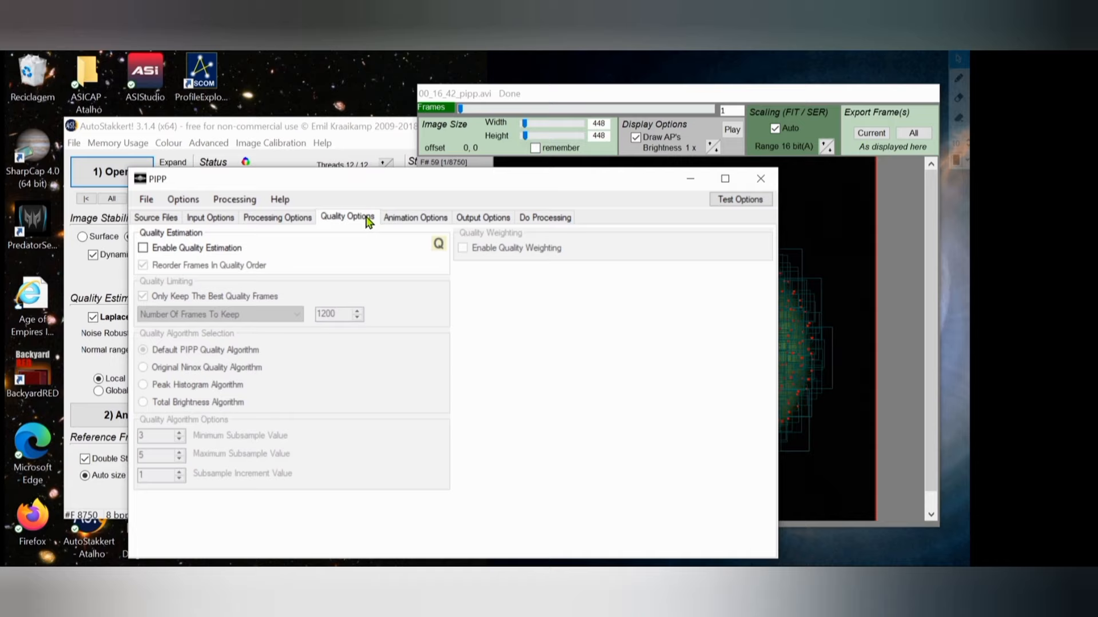
{"action": "mouse_move", "coordinate": [486, 339]}
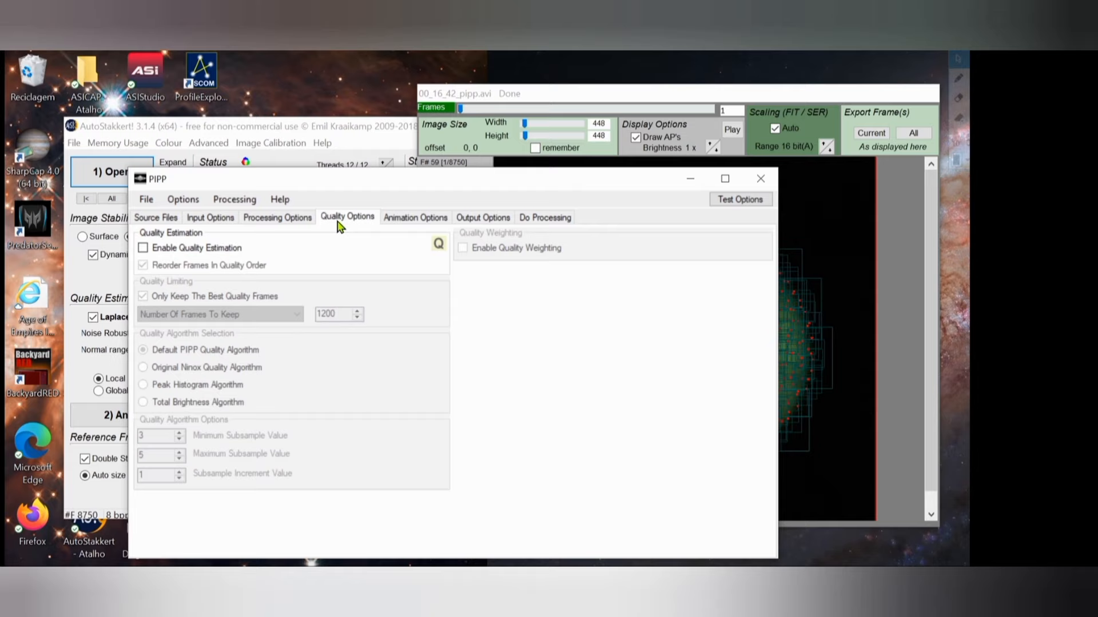
{"action": "mouse_move", "coordinate": [369, 380]}
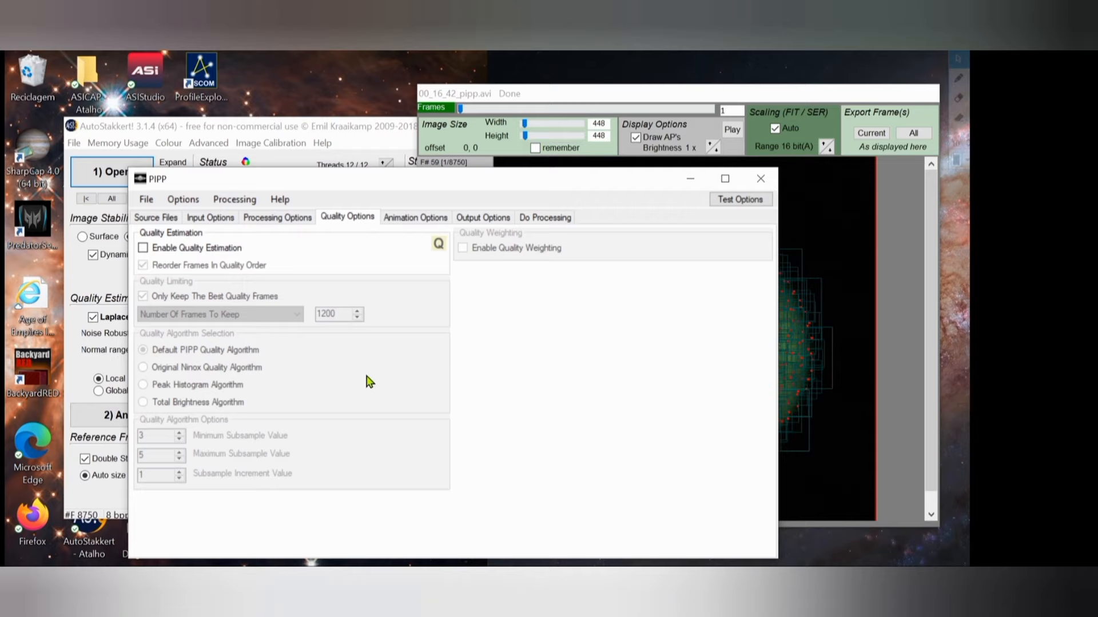
{"action": "mouse_move", "coordinate": [347, 226]}
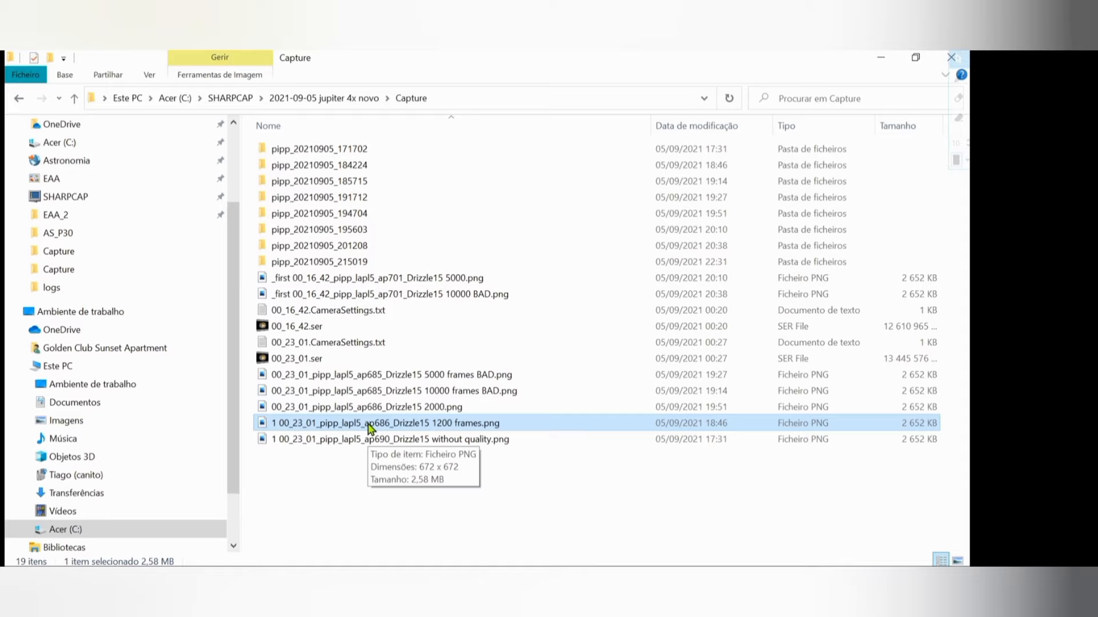
Open a stacked Jupiter PNG in Photos to compare without-quality and 1200-frame results.
{"action": "double_click", "coordinate": [390, 439]}
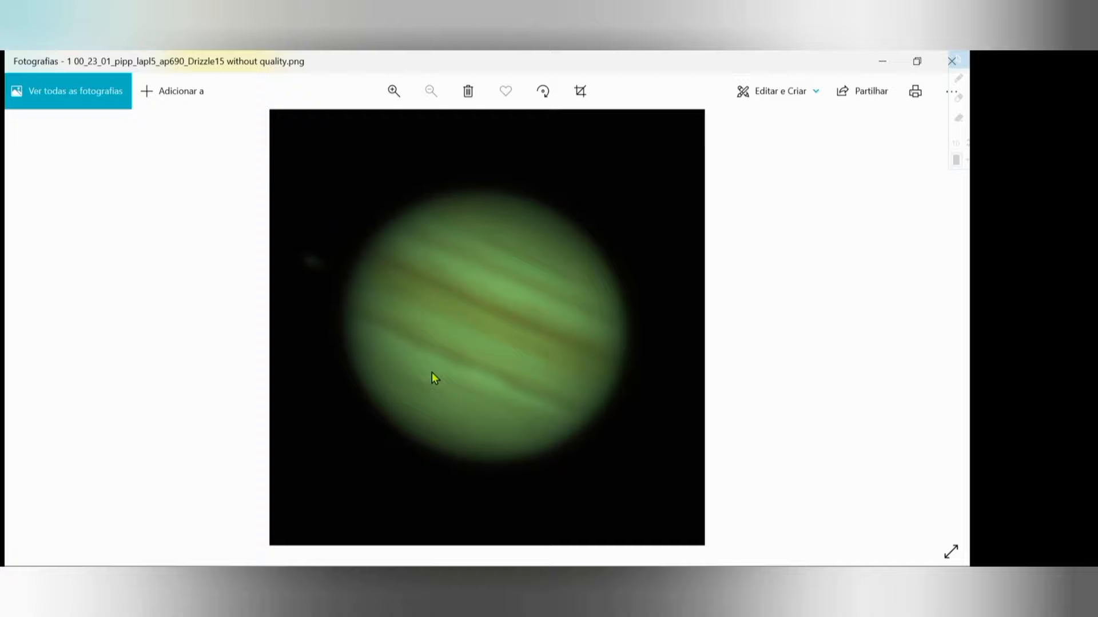
{"action": "mouse_move", "coordinate": [356, 331]}
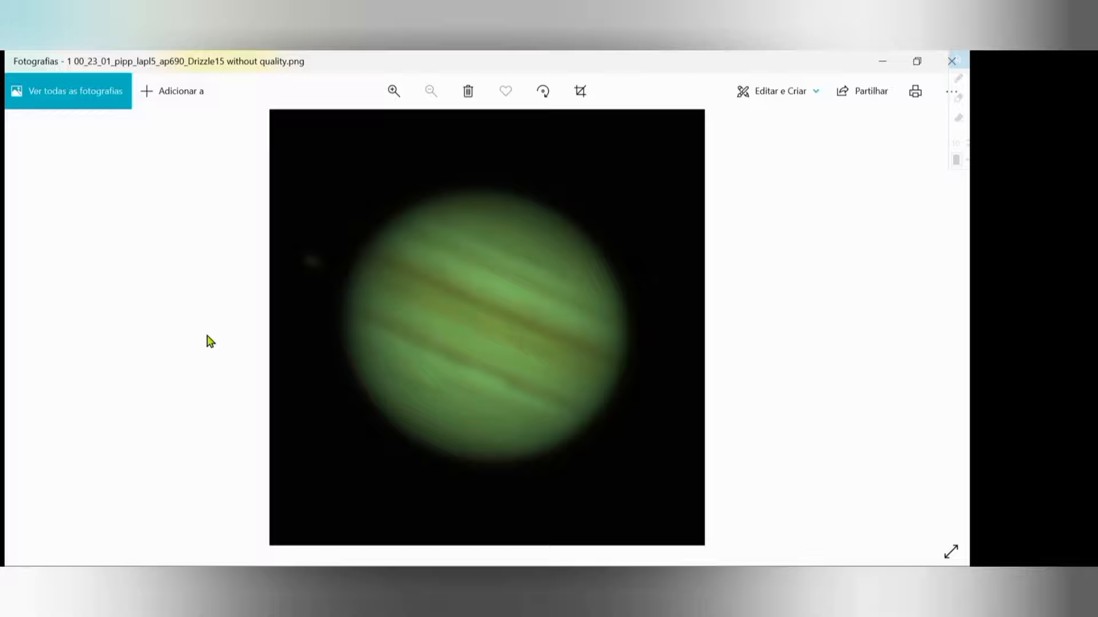
{"action": "mouse_move", "coordinate": [412, 368]}
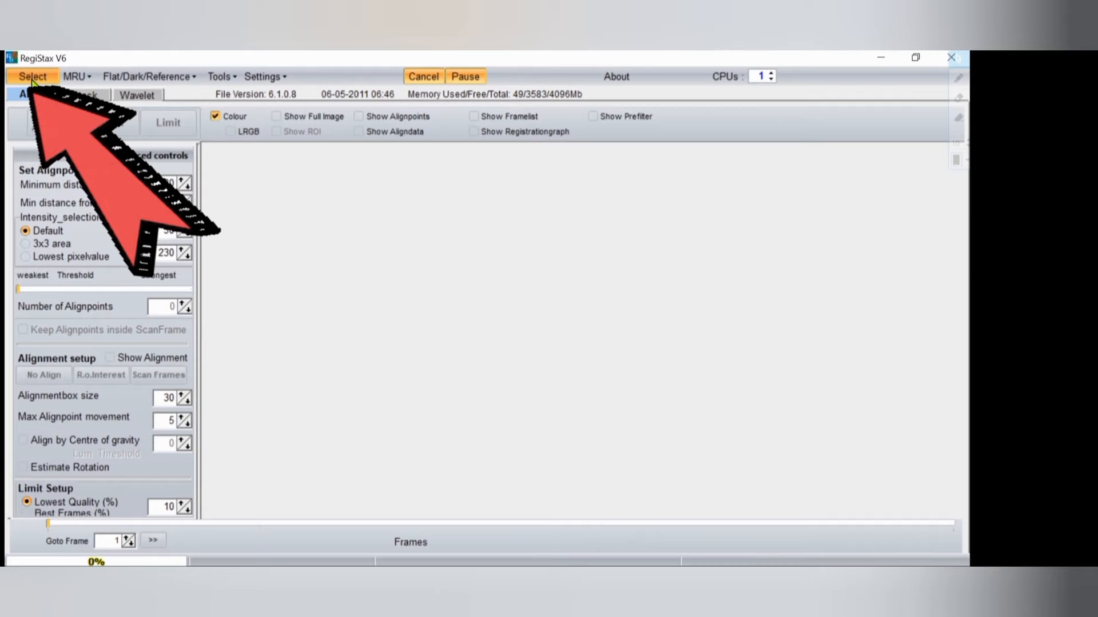
Load 00_16_42_pipp_lapl5_ap686_Drizzle15.png into RegiStax and bring up the wavelet schemes.
{"action": "left_click", "coordinate": [32, 76]}
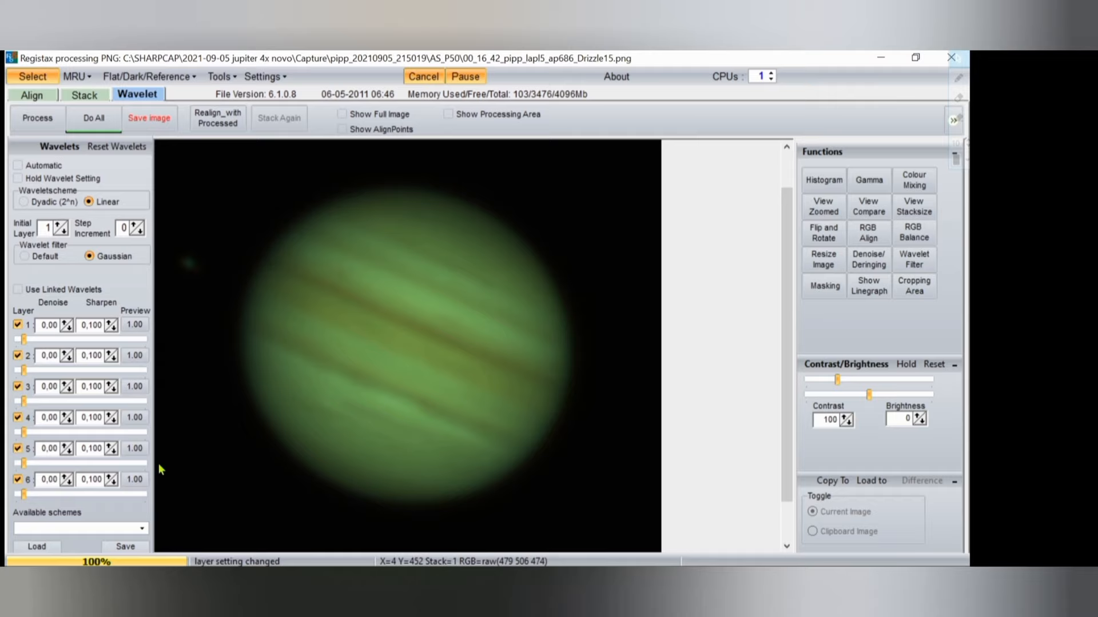
{"action": "mouse_move", "coordinate": [284, 383]}
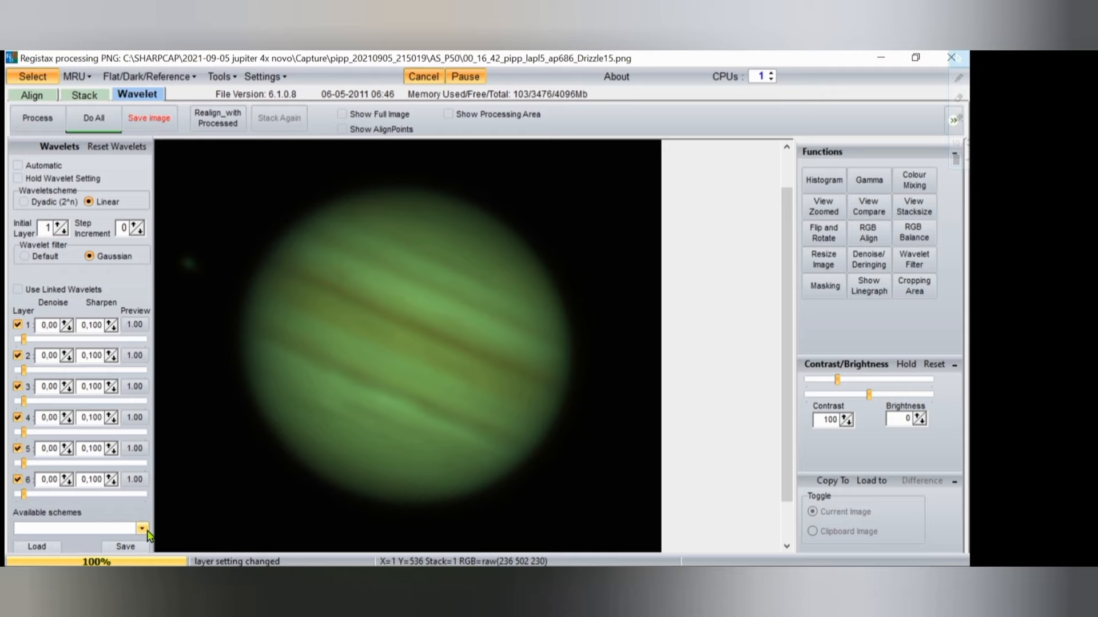
{"action": "left_click", "coordinate": [141, 527]}
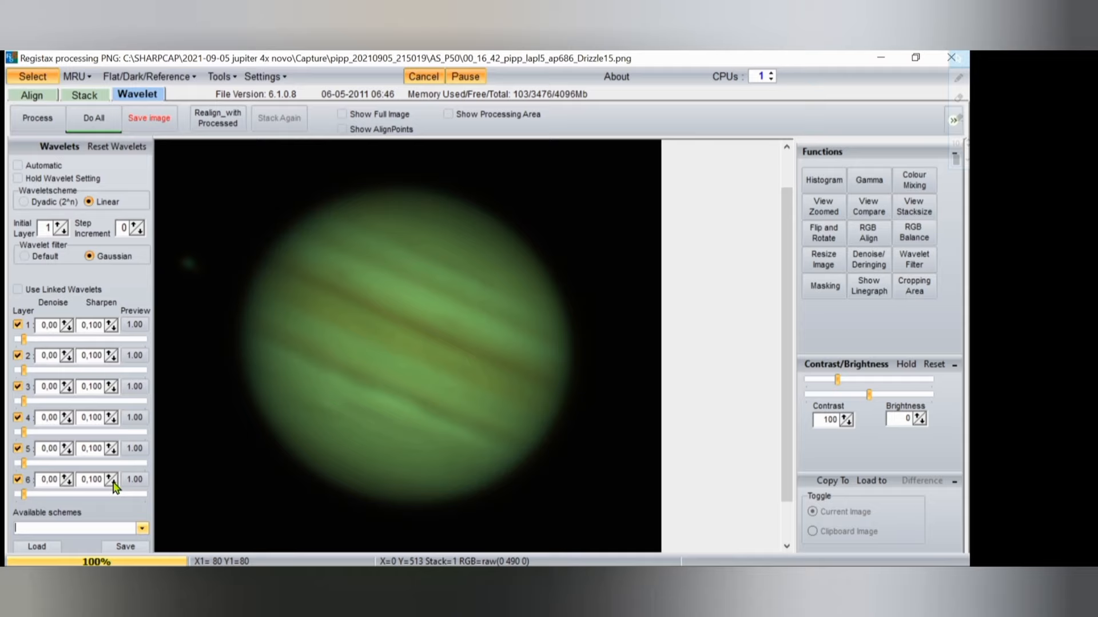
Disable wavelet layer 1 and set layers 4, 5 and 6 to 23.2, 45.4 and 67.5.
{"action": "left_click_drag", "start_coordinate": [27, 493], "coordinate": [106, 494]}
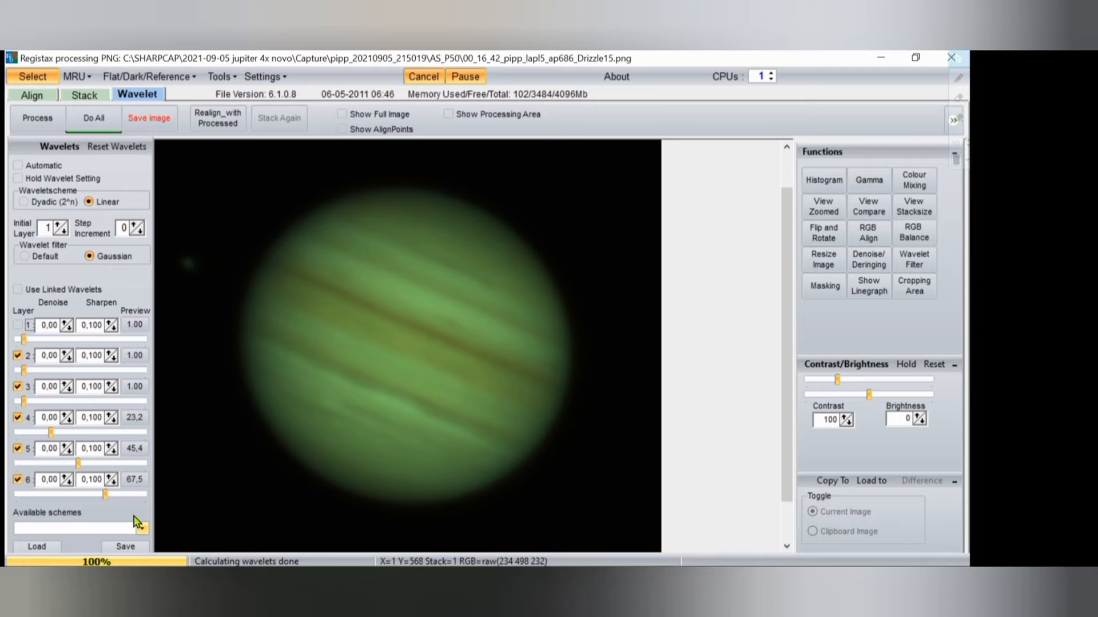
{"action": "left_click", "coordinate": [913, 233]}
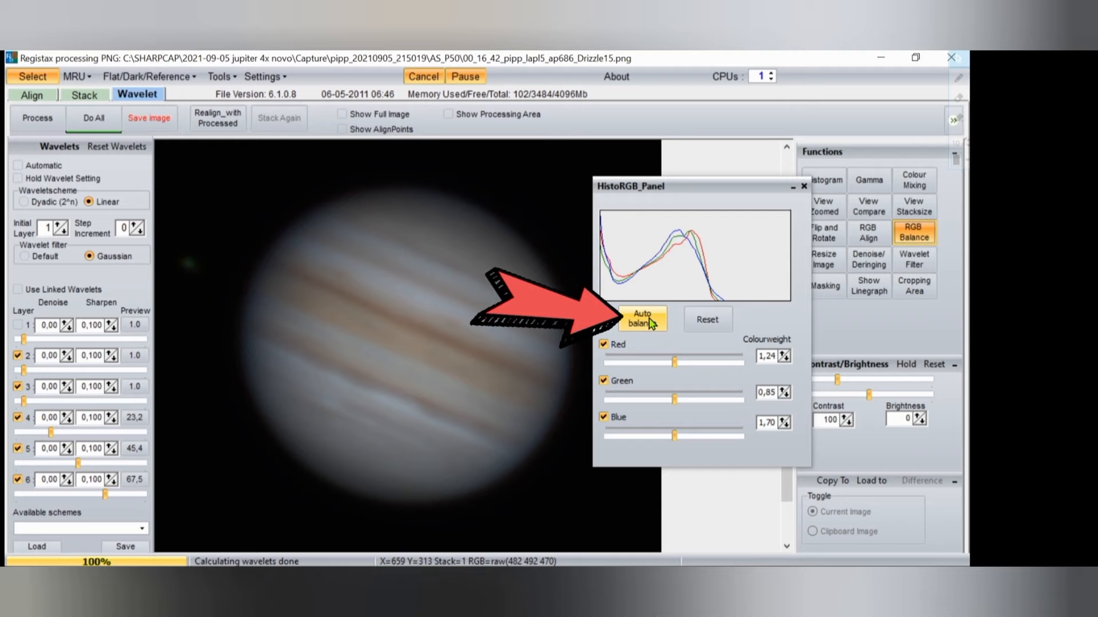
Auto-balance Jupiter's RGB channels and raise the gamma curve to brighten it.
{"action": "left_click", "coordinate": [868, 180]}
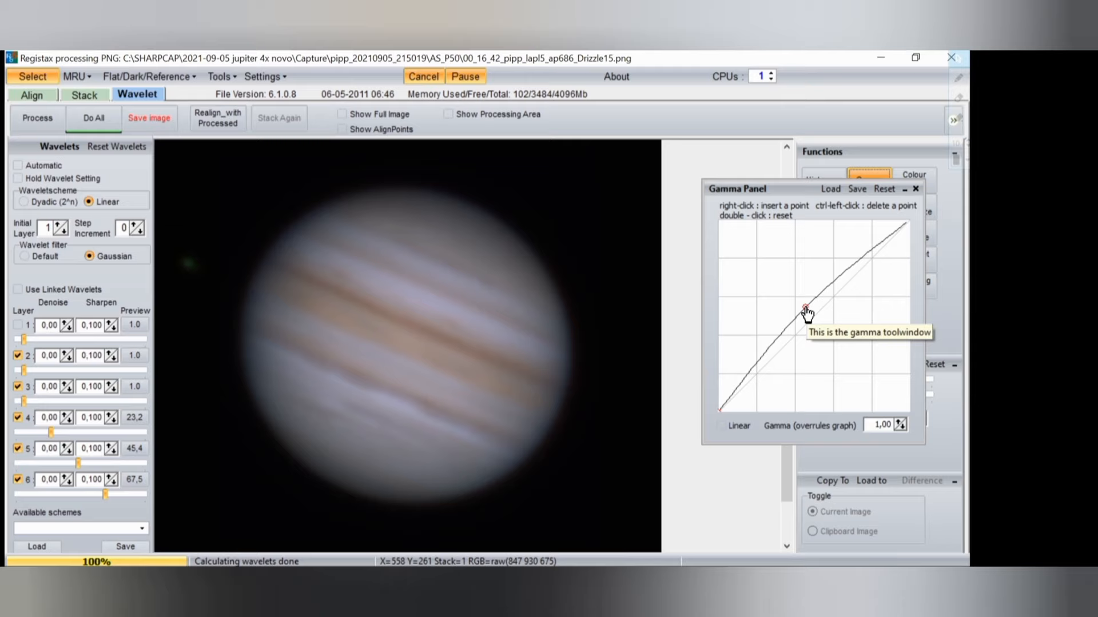
{"action": "left_click", "coordinate": [914, 189]}
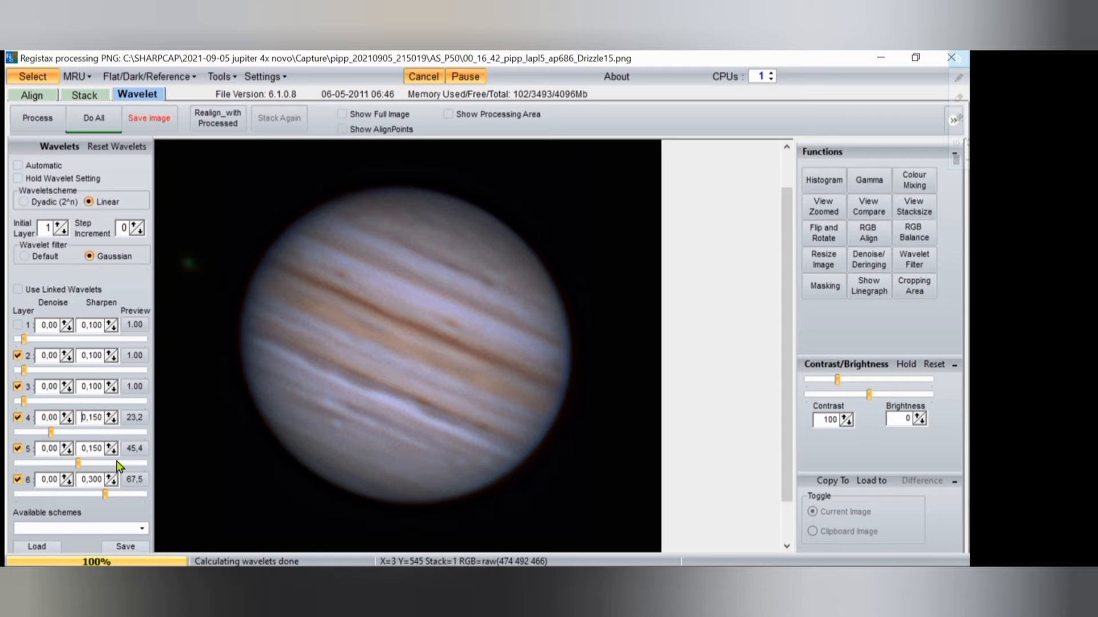
Set wavelet sharpening to 0.150 on layer 1, 0.170 on layer 5, 0.260 on layer 6.
{"action": "left_click", "coordinate": [113, 443]}
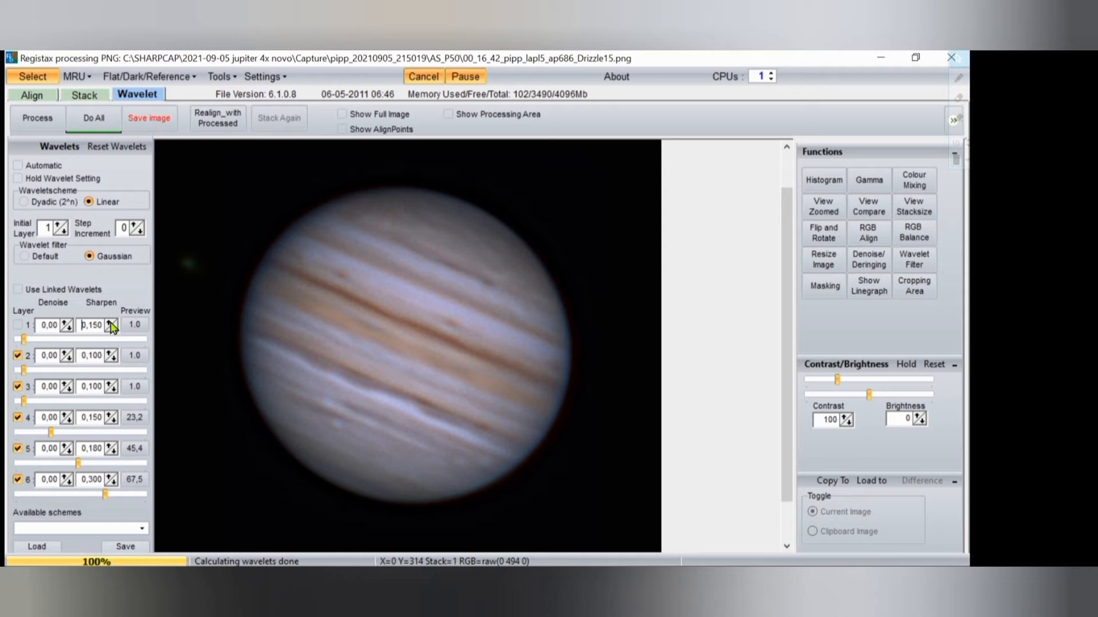
{"action": "left_click", "coordinate": [113, 322]}
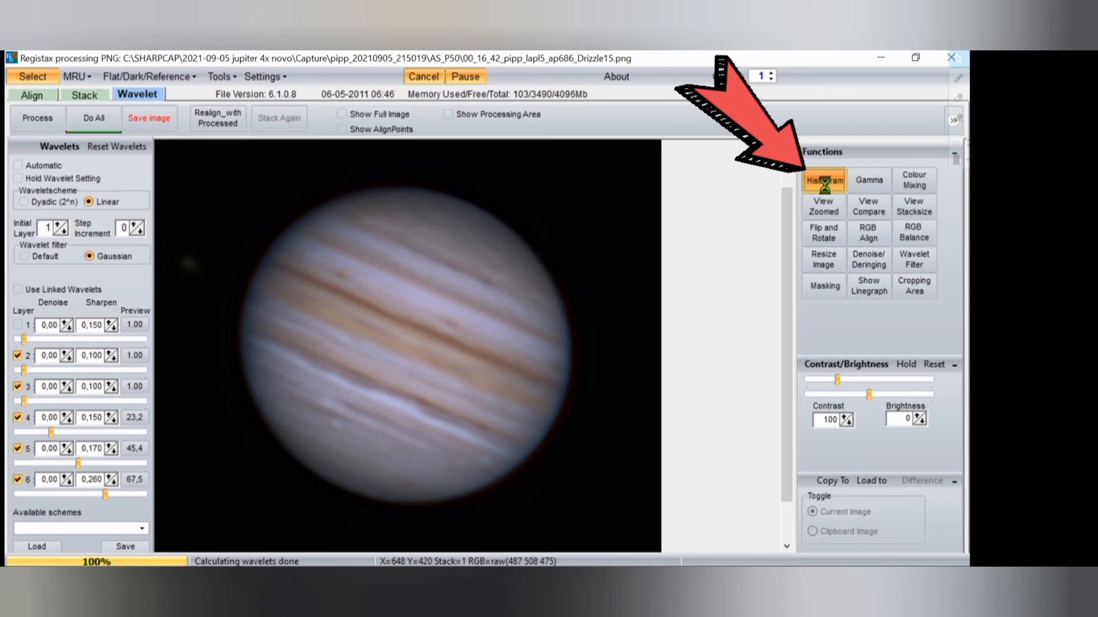
Stretch Jupiter's histogram, reset it, then stretch it again.
{"action": "left_click", "coordinate": [823, 180]}
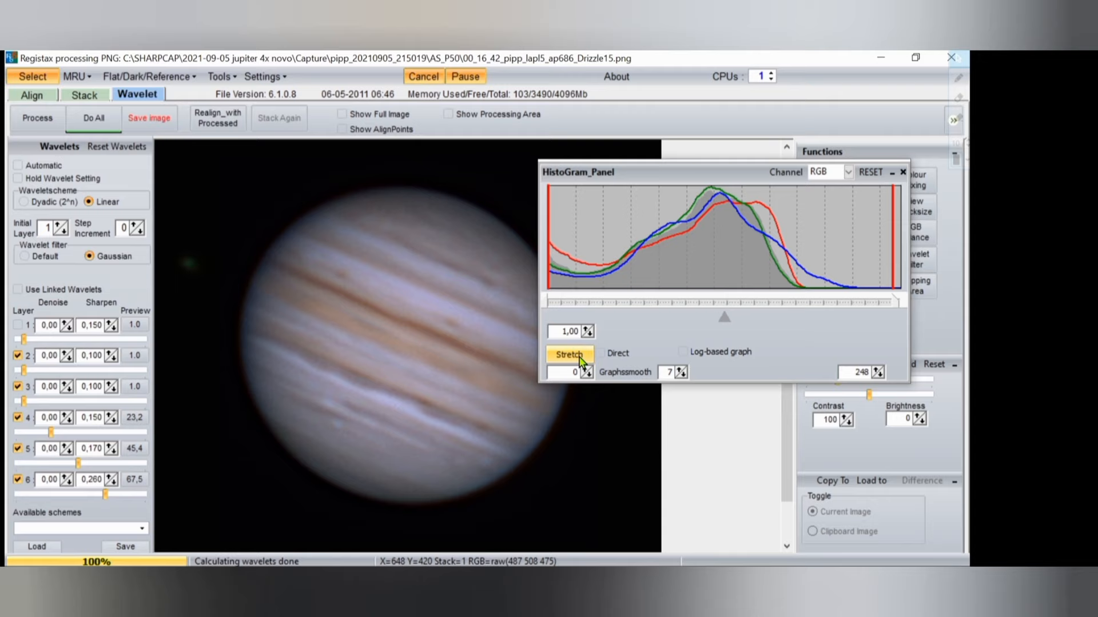
{"action": "left_click", "coordinate": [569, 354]}
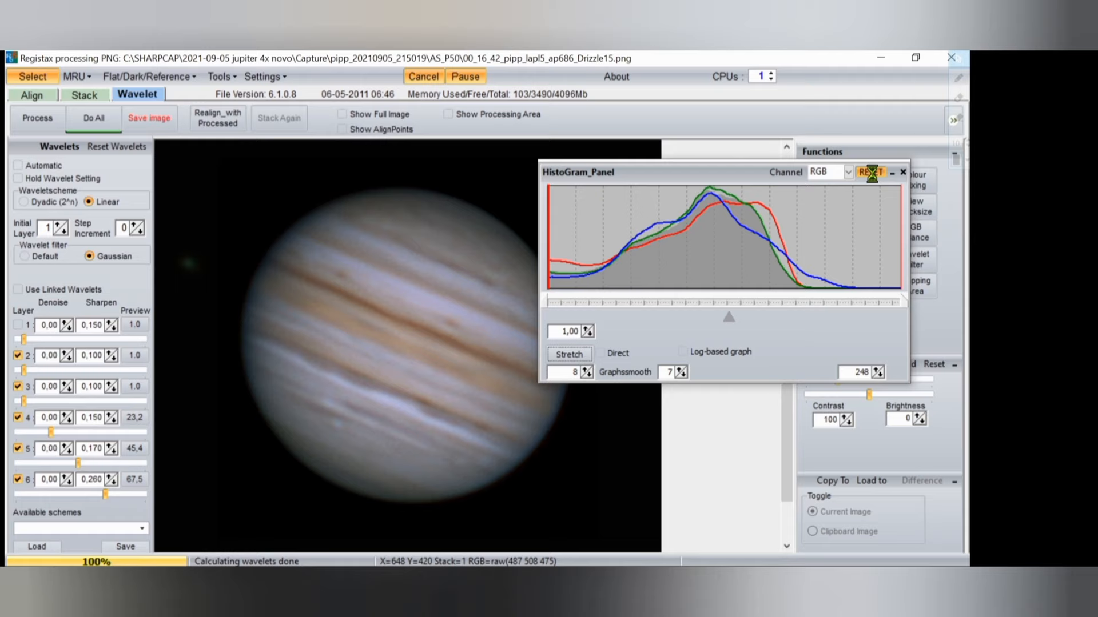
{"action": "left_click", "coordinate": [568, 353]}
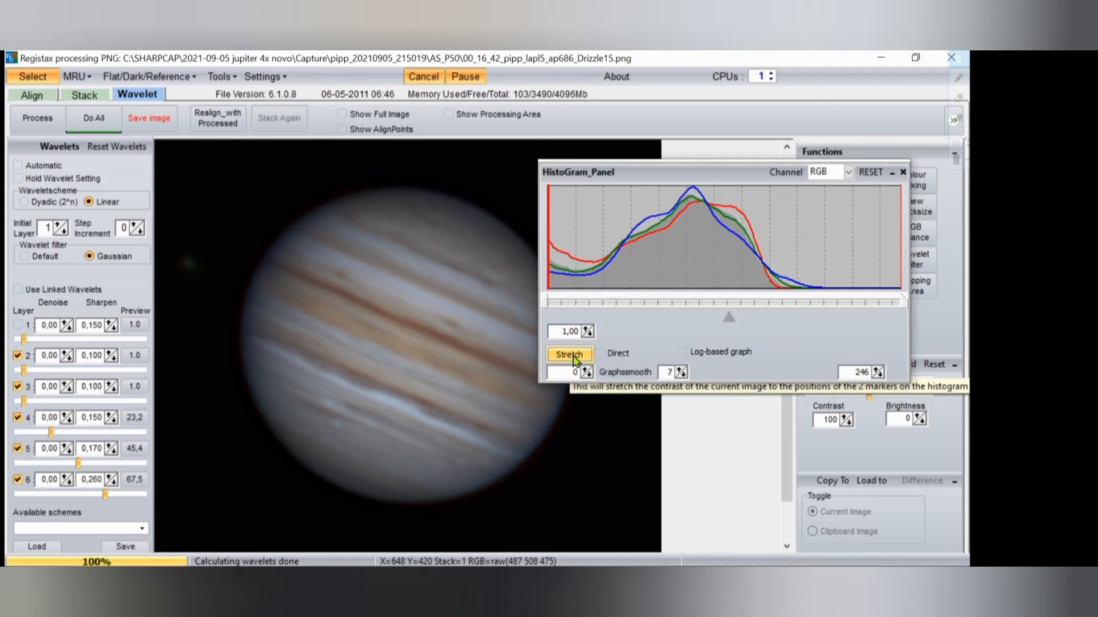
{"action": "left_click", "coordinate": [568, 354]}
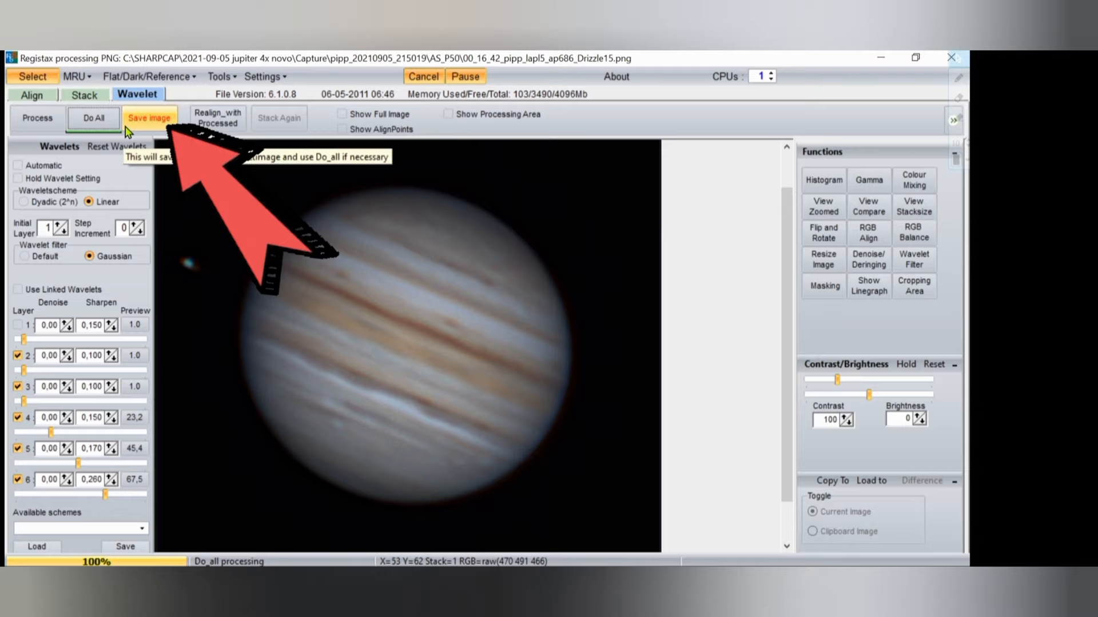
Save the sharpened Jupiter image from RegiStax as a PNG.
{"action": "left_click", "coordinate": [149, 119]}
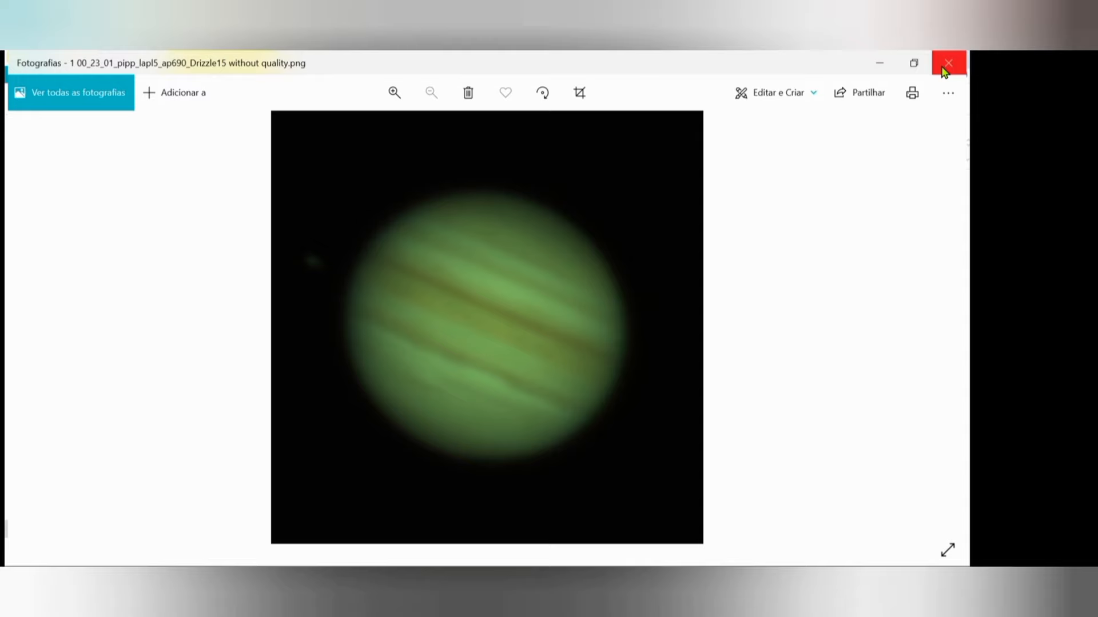
Close the Photos viewer and open the saved jupiter Drizzle15 PNG with Photoshop Express.
{"action": "left_click", "coordinate": [948, 63]}
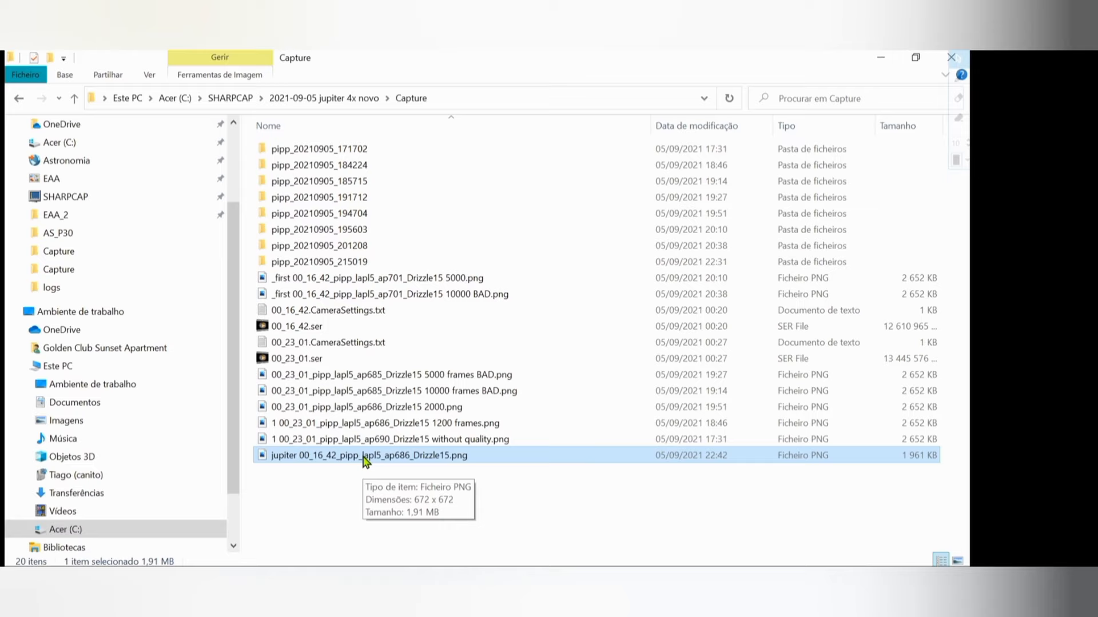
{"action": "right_click", "coordinate": [366, 455]}
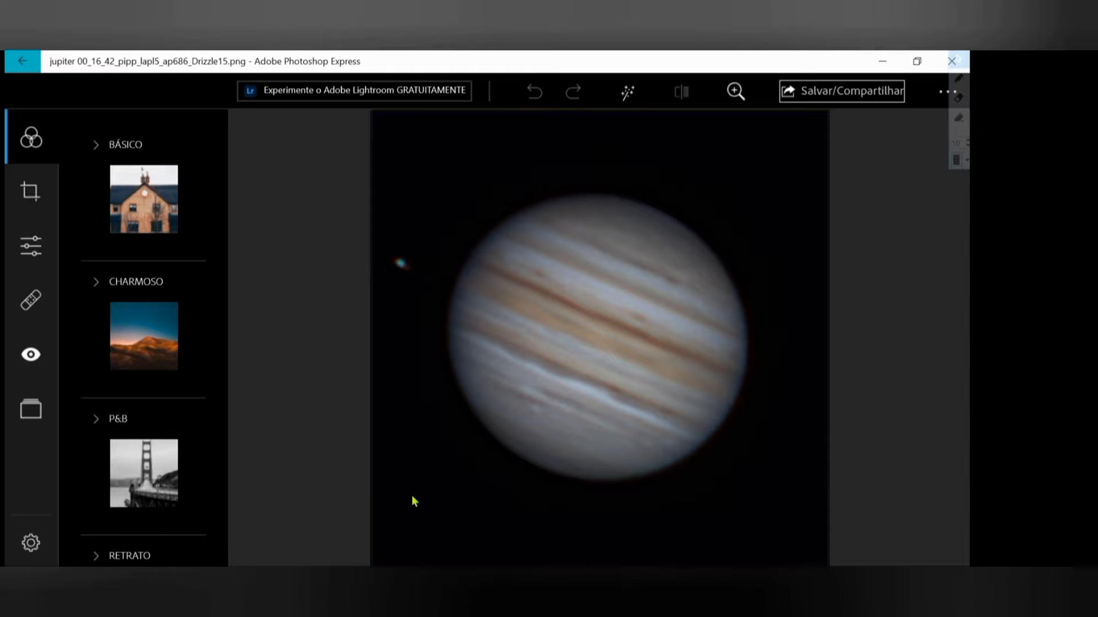
Under Light adjustments, raise exposure, boost contrast, adjust shadows and lower blacks.
{"action": "left_click", "coordinate": [30, 246]}
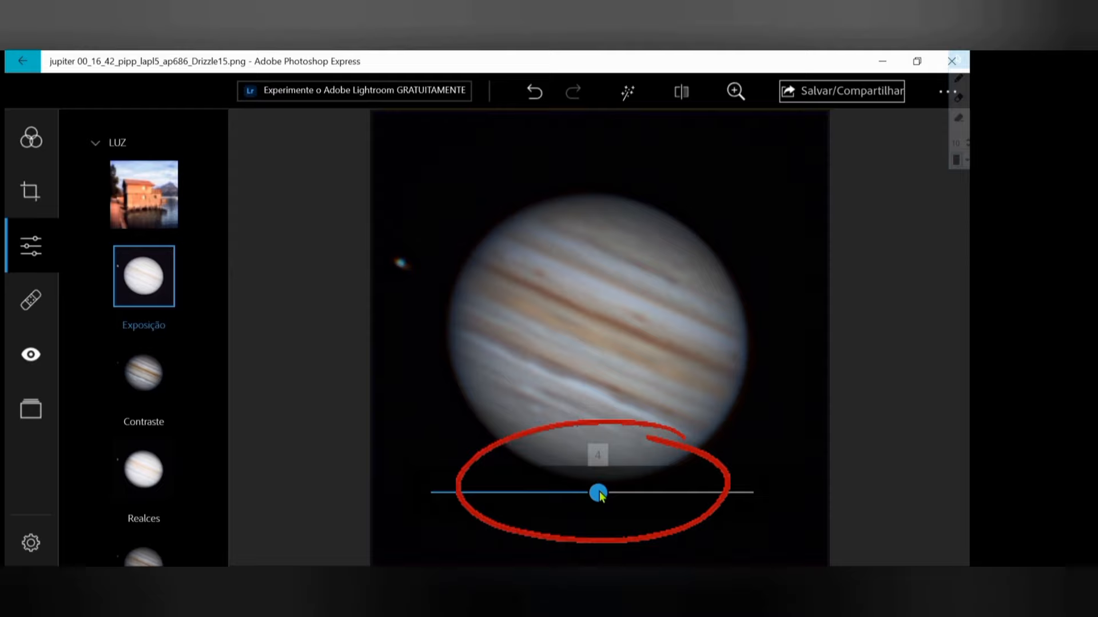
{"action": "left_click_drag", "start_coordinate": [598, 492], "coordinate": [682, 492]}
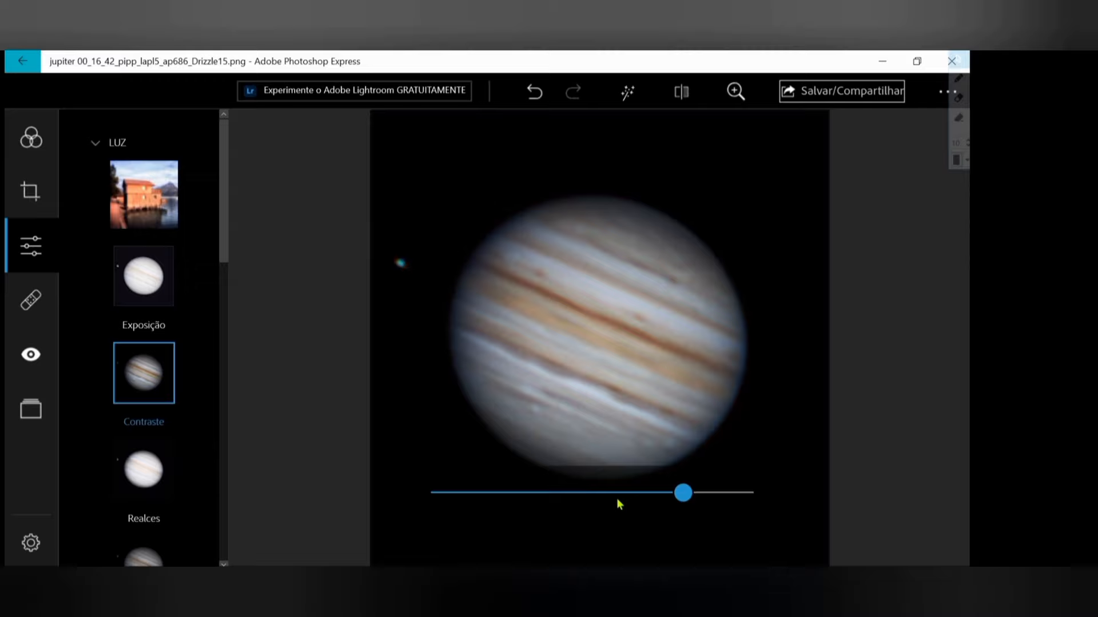
{"action": "left_click_drag", "start_coordinate": [683, 492], "coordinate": [653, 492]}
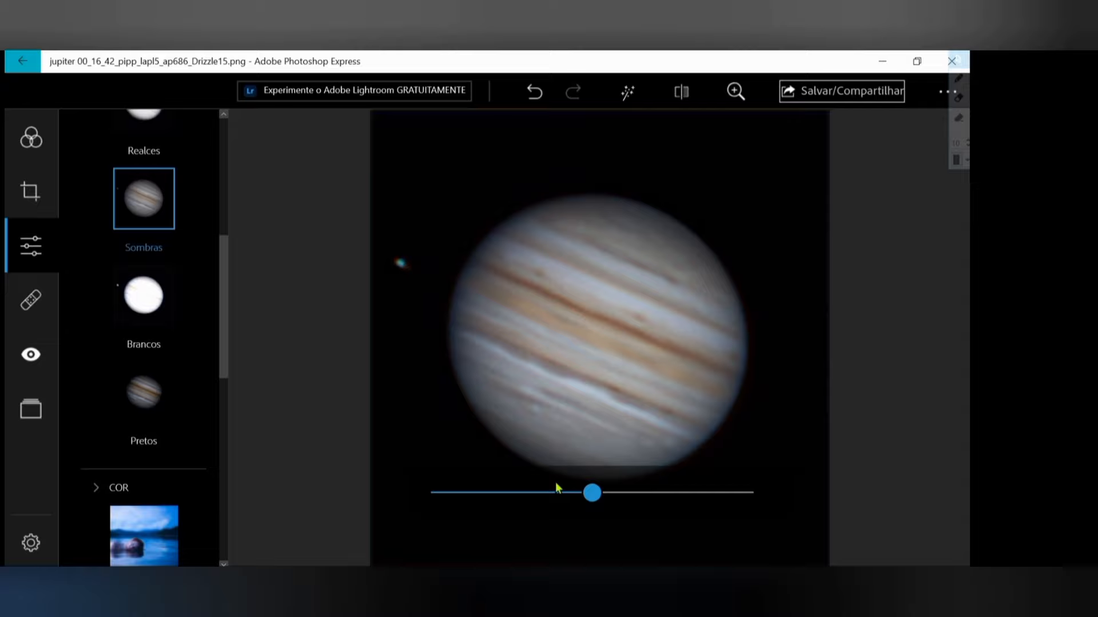
{"action": "left_click_drag", "start_coordinate": [590, 493], "coordinate": [612, 493]}
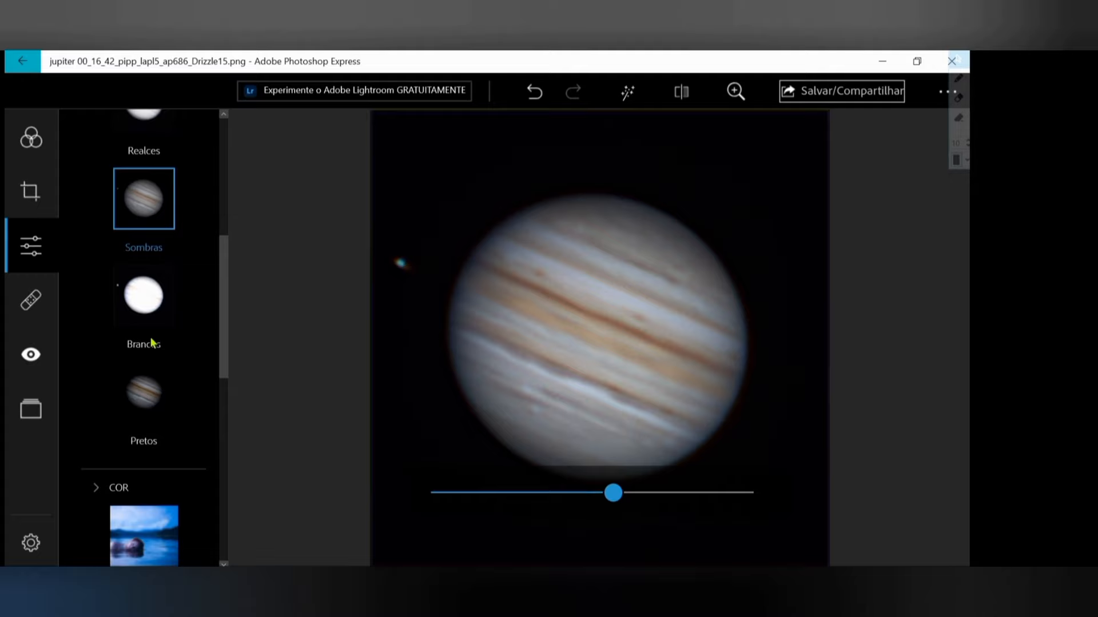
{"action": "left_click", "coordinate": [143, 392]}
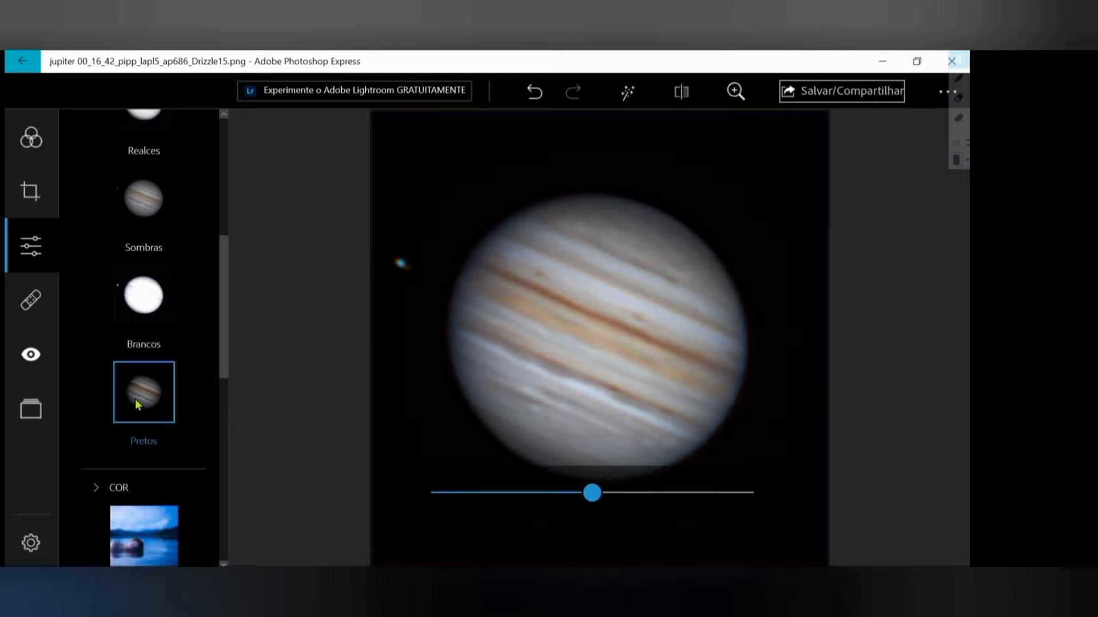
{"action": "left_click_drag", "start_coordinate": [592, 493], "coordinate": [556, 492]}
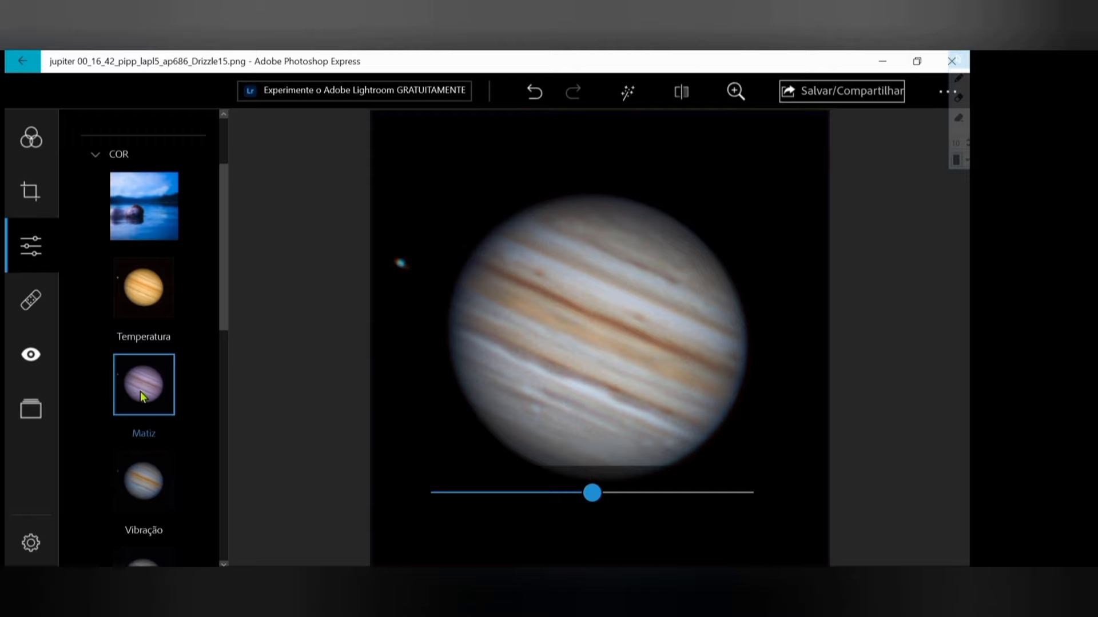
Tweak Jupiter's hue and saturation sliders in the Color section.
{"action": "left_click", "coordinate": [534, 91]}
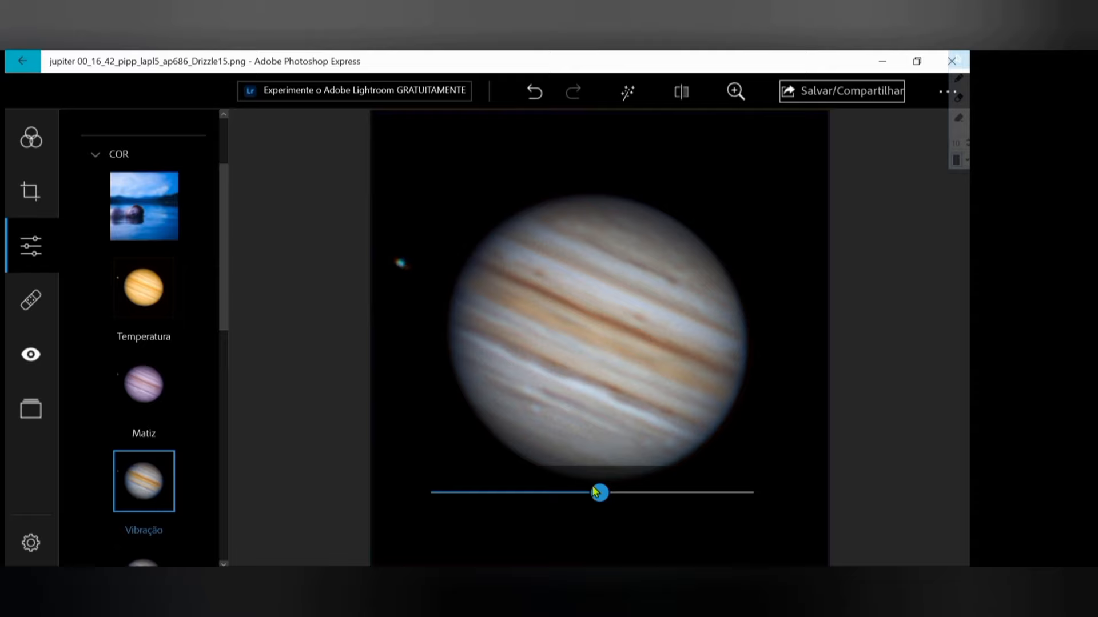
{"action": "scroll", "scroll_direction": "down", "scroll_amount": 3}
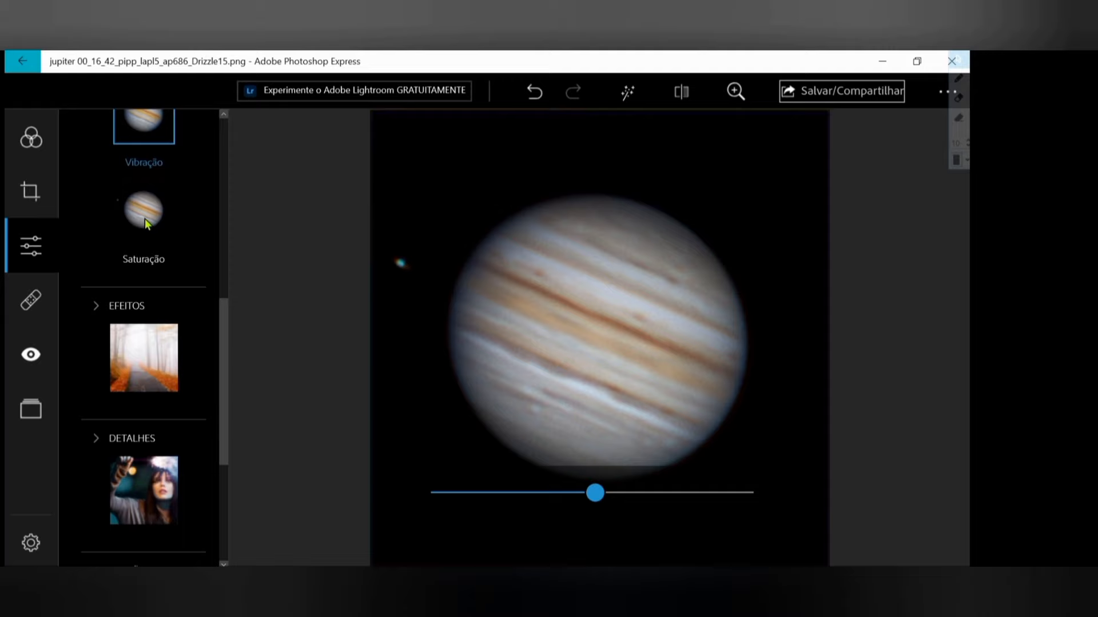
{"action": "left_click", "coordinate": [143, 210]}
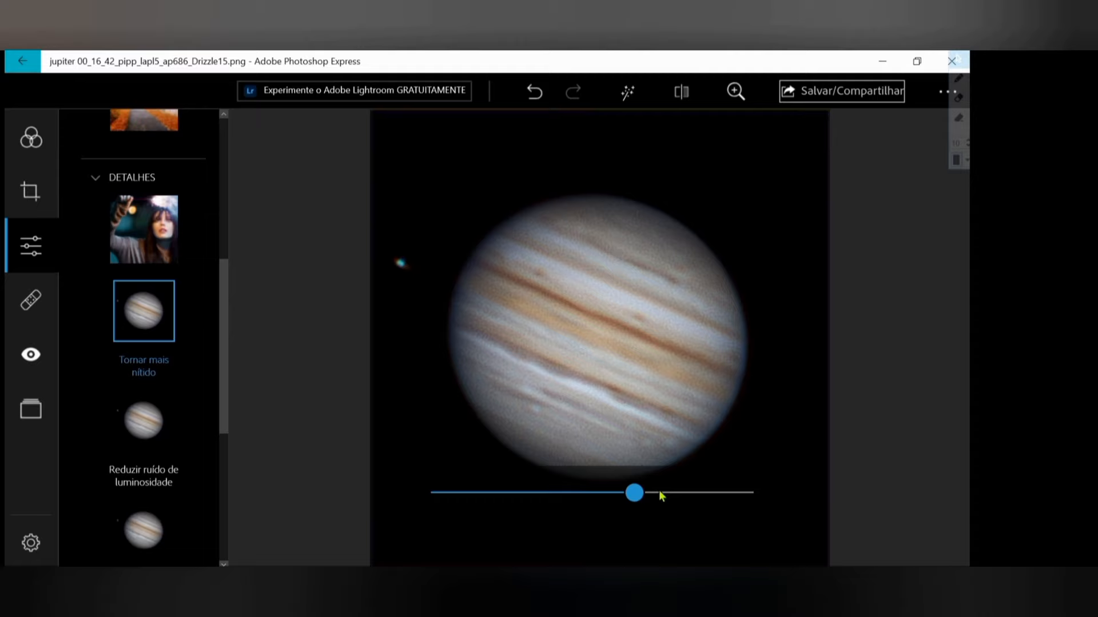
Undo the sharpening and set luminance noise reduction to about 11.
{"action": "left_click", "coordinate": [534, 91]}
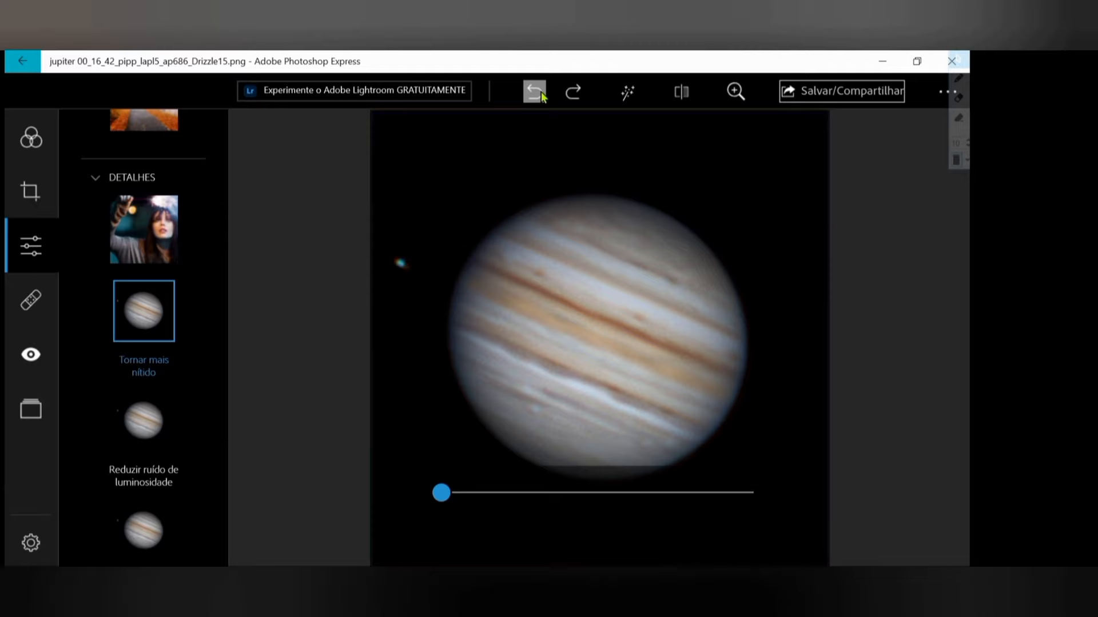
{"action": "left_click", "coordinate": [142, 421]}
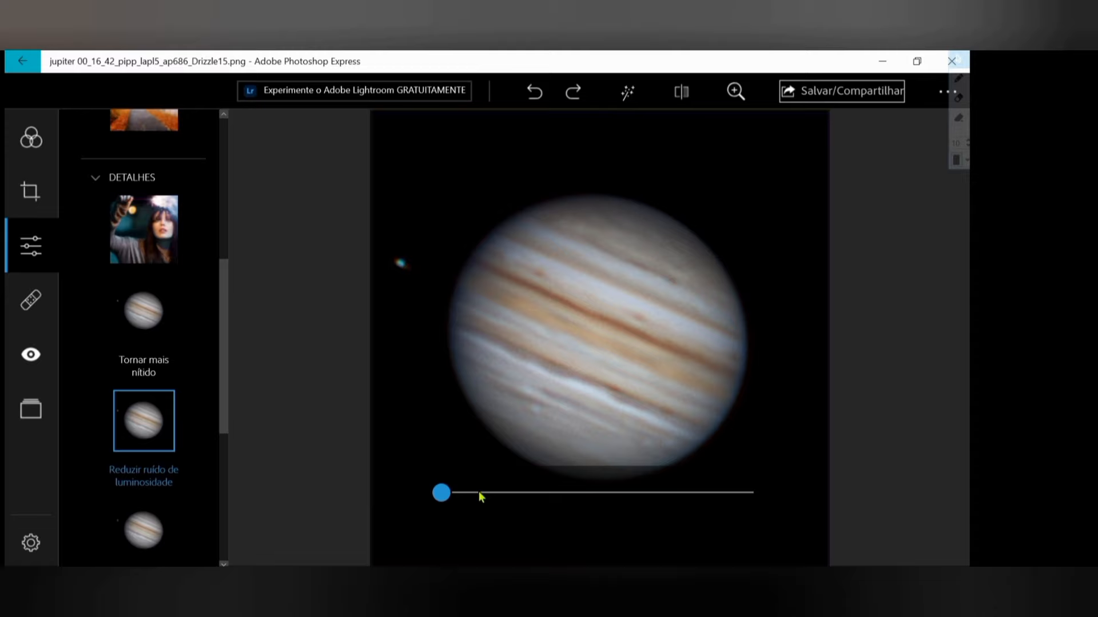
{"action": "left_click_drag", "start_coordinate": [440, 492], "coordinate": [532, 492]}
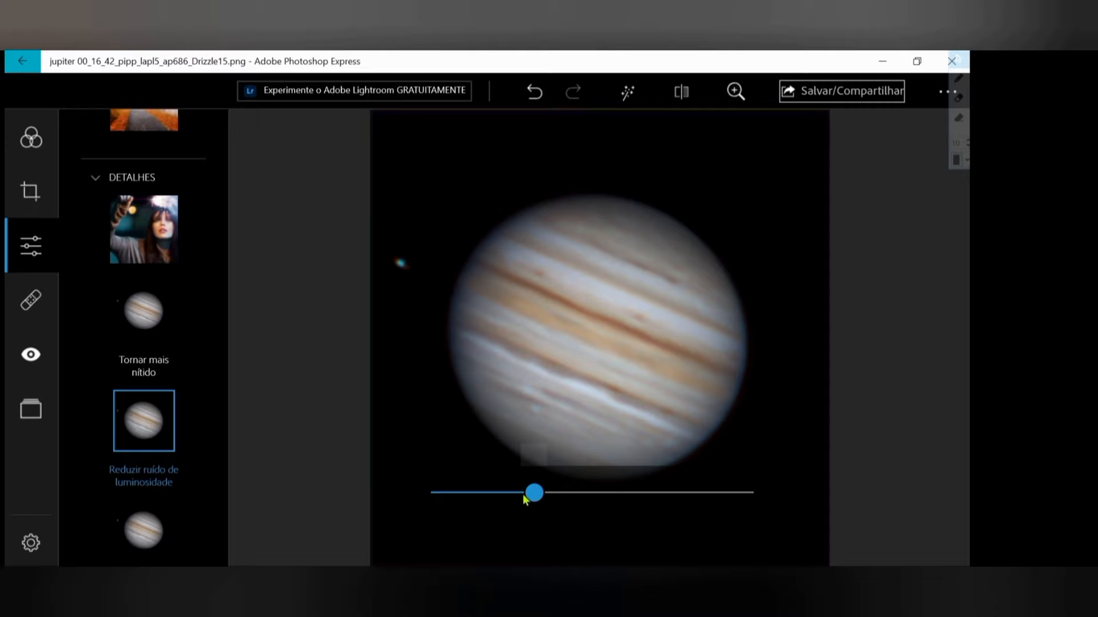
{"action": "left_click_drag", "start_coordinate": [534, 493], "coordinate": [473, 493]}
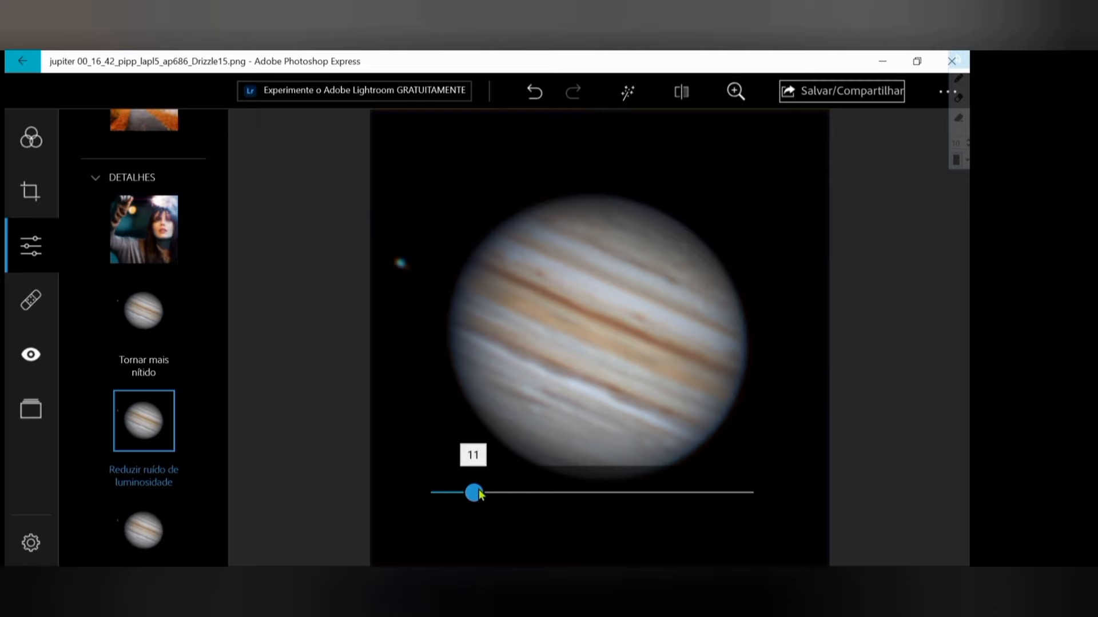
{"action": "left_click_drag", "start_coordinate": [475, 493], "coordinate": [465, 492]}
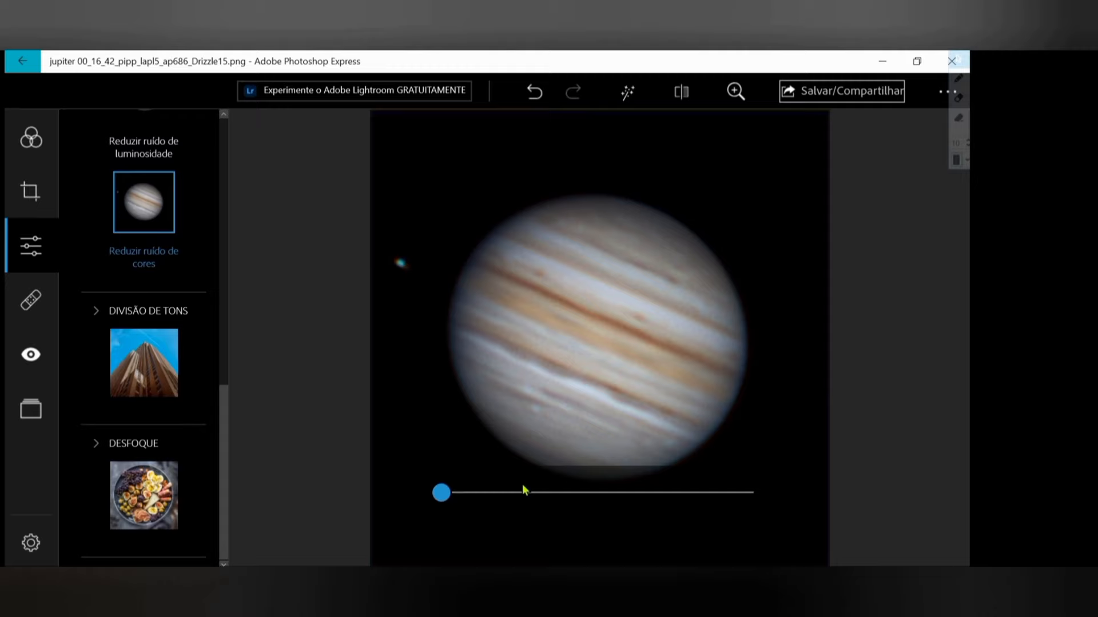
Set a low Reduzir ruído de cores value under Detalhes on the Jupiter image.
{"action": "left_click_drag", "start_coordinate": [441, 492], "coordinate": [597, 493]}
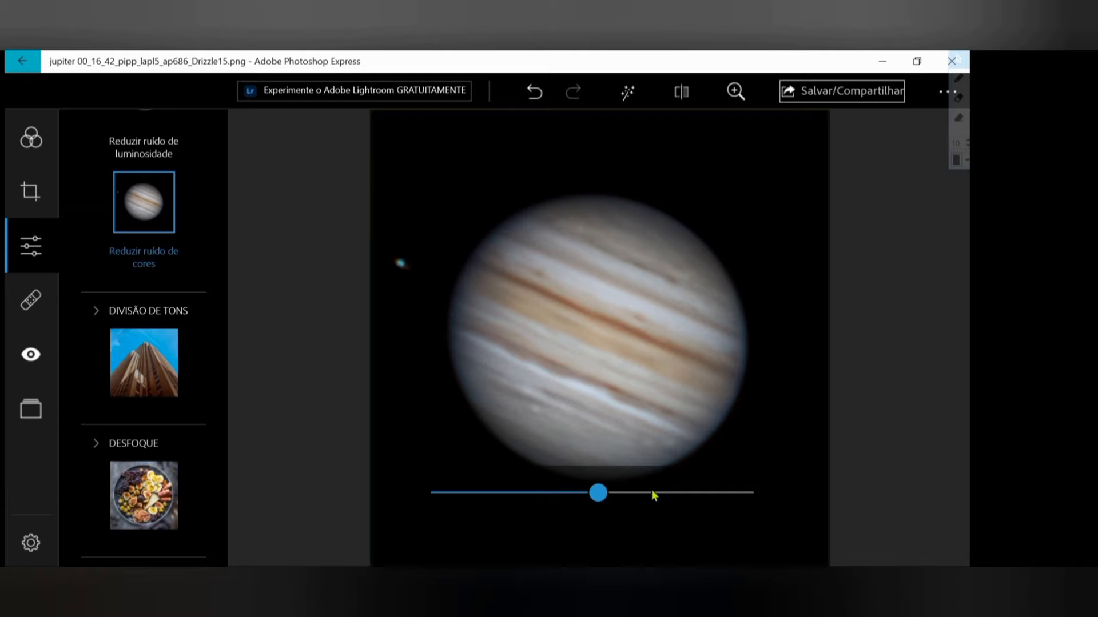
{"action": "left_click_drag", "start_coordinate": [597, 493], "coordinate": [467, 493]}
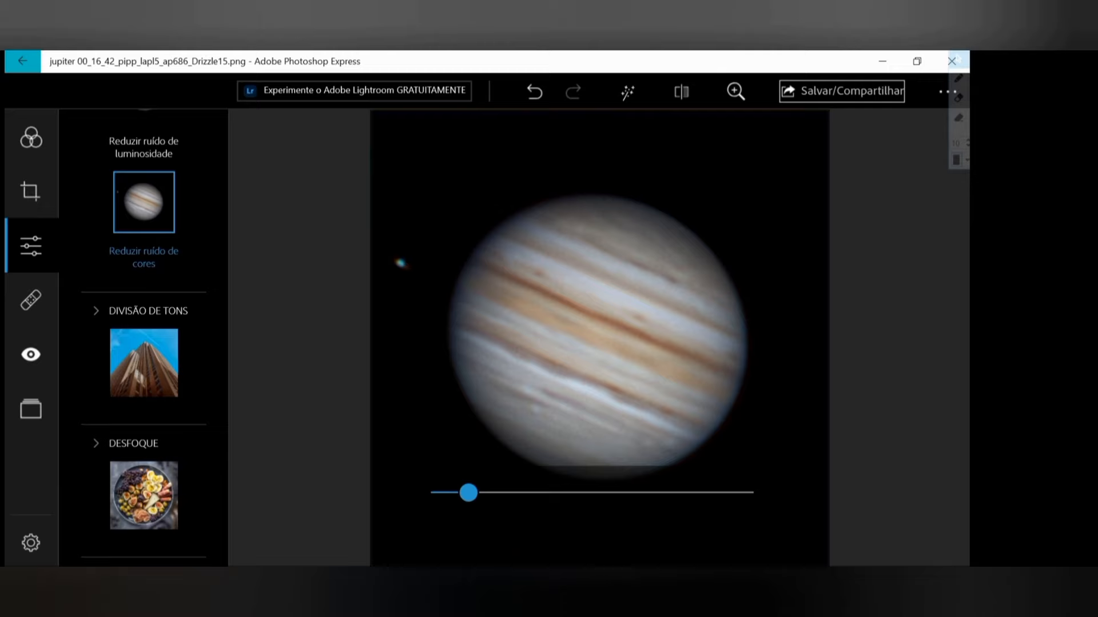
{"action": "left_click", "coordinate": [147, 311]}
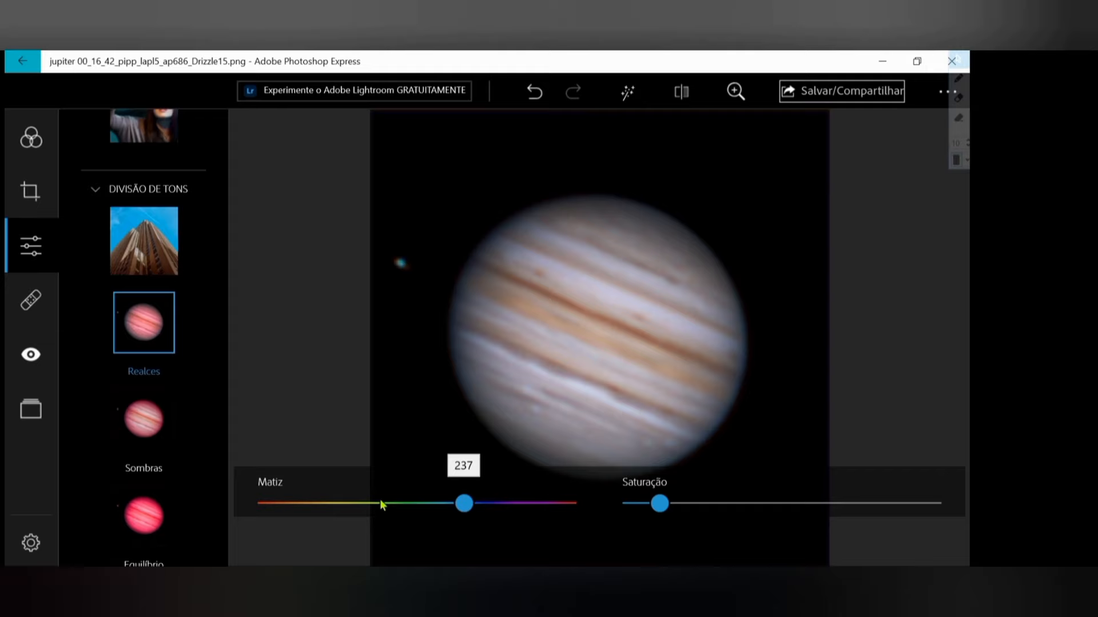
Shift the split-toning highlight hue, then lower the shadow tint saturation.
{"action": "left_click_drag", "start_coordinate": [465, 503], "coordinate": [483, 503]}
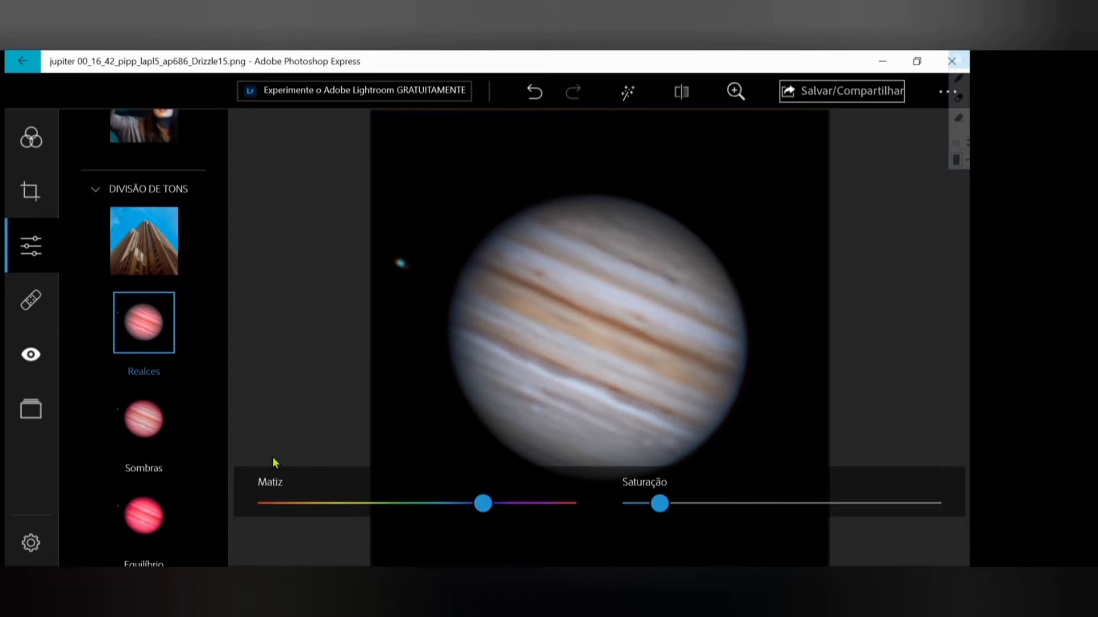
{"action": "left_click", "coordinate": [143, 419]}
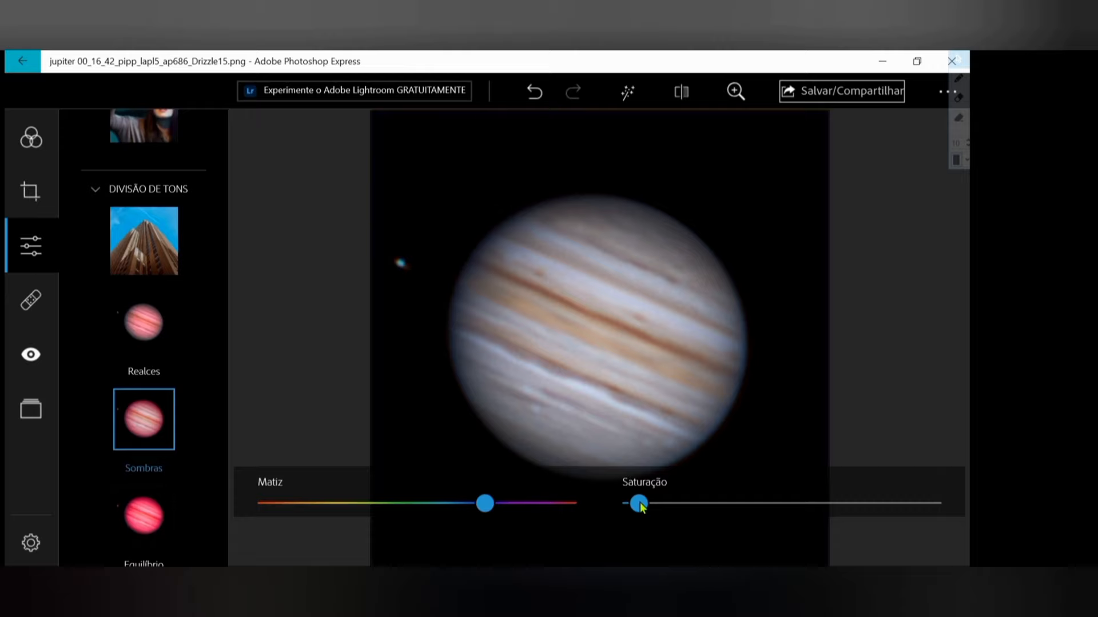
{"action": "left_click_drag", "start_coordinate": [640, 503], "coordinate": [648, 492]}
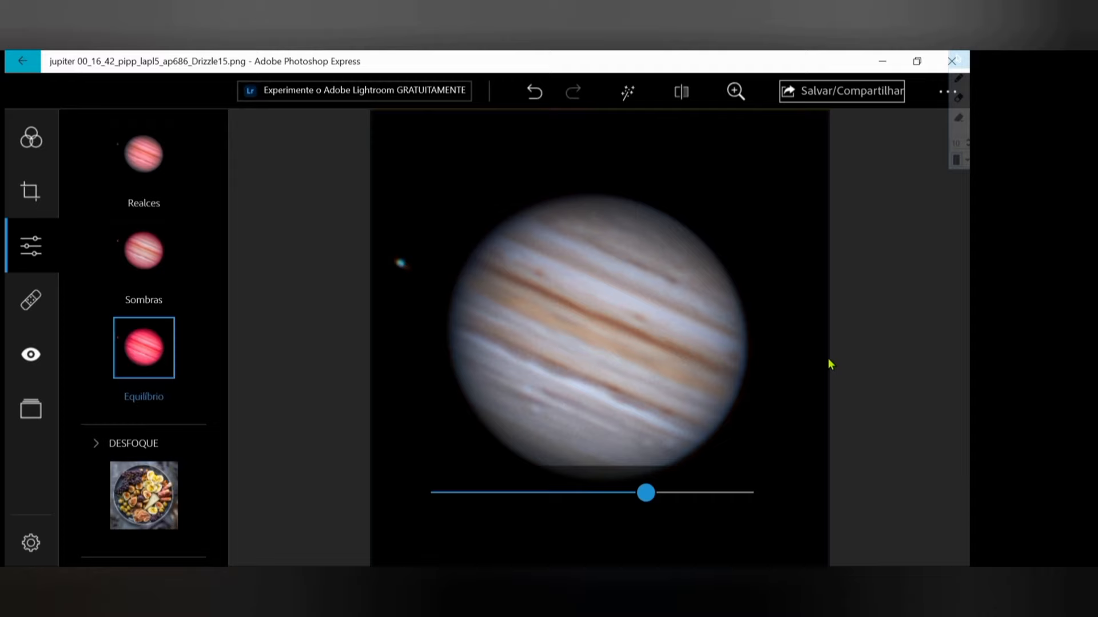
{"action": "mouse_move", "coordinate": [642, 255]}
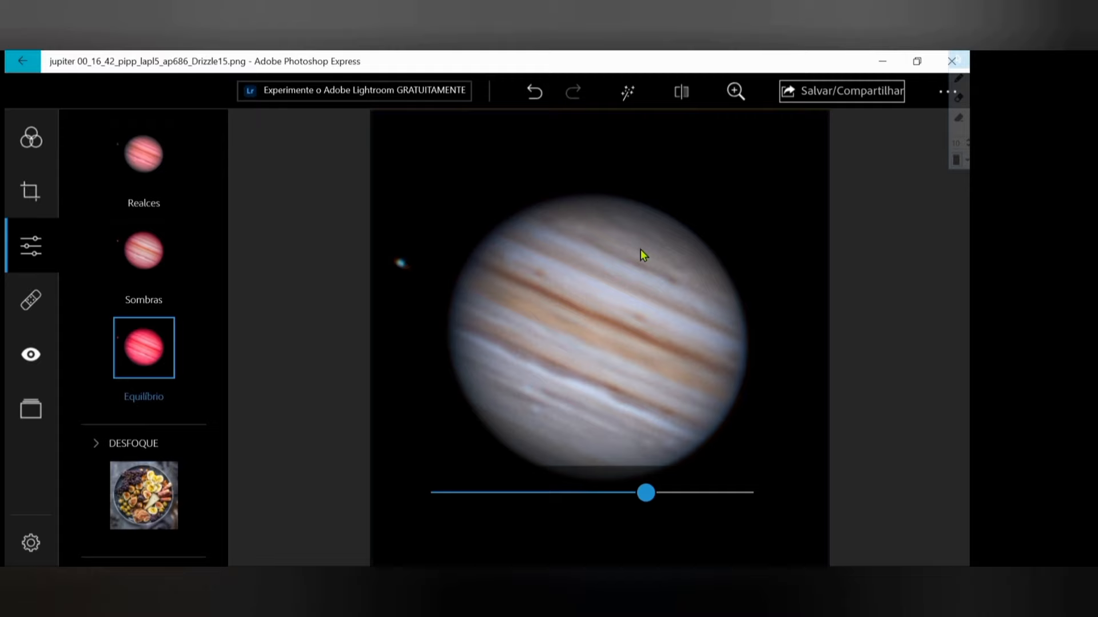
{"action": "mouse_move", "coordinate": [643, 334]}
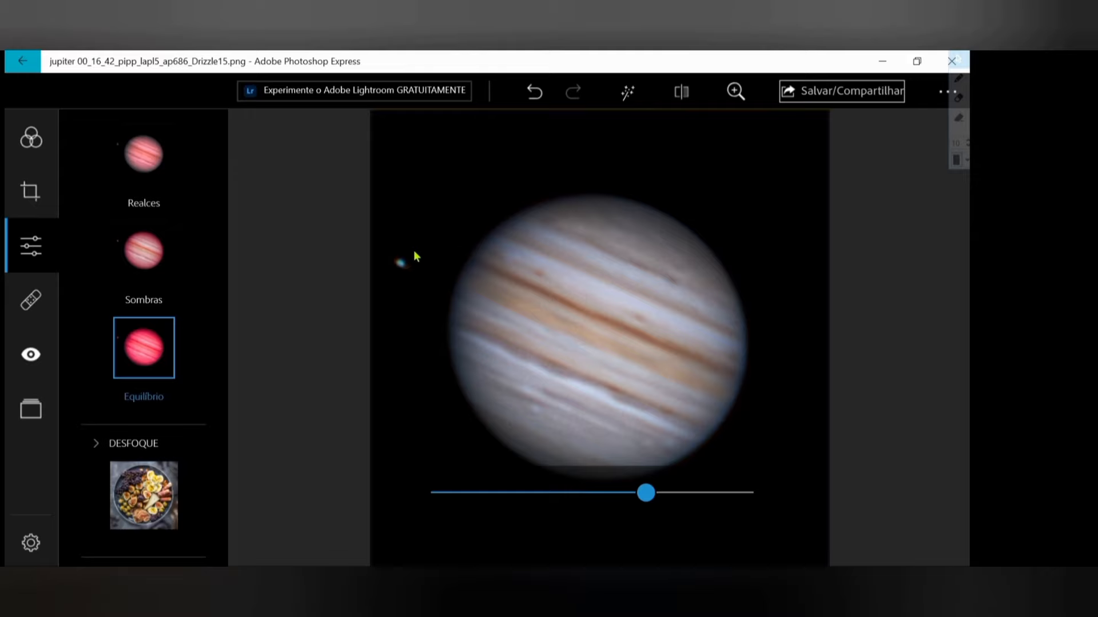
Erase the small moon dot left of Jupiter with the 36 px spot removal brush.
{"action": "left_click", "coordinate": [30, 354]}
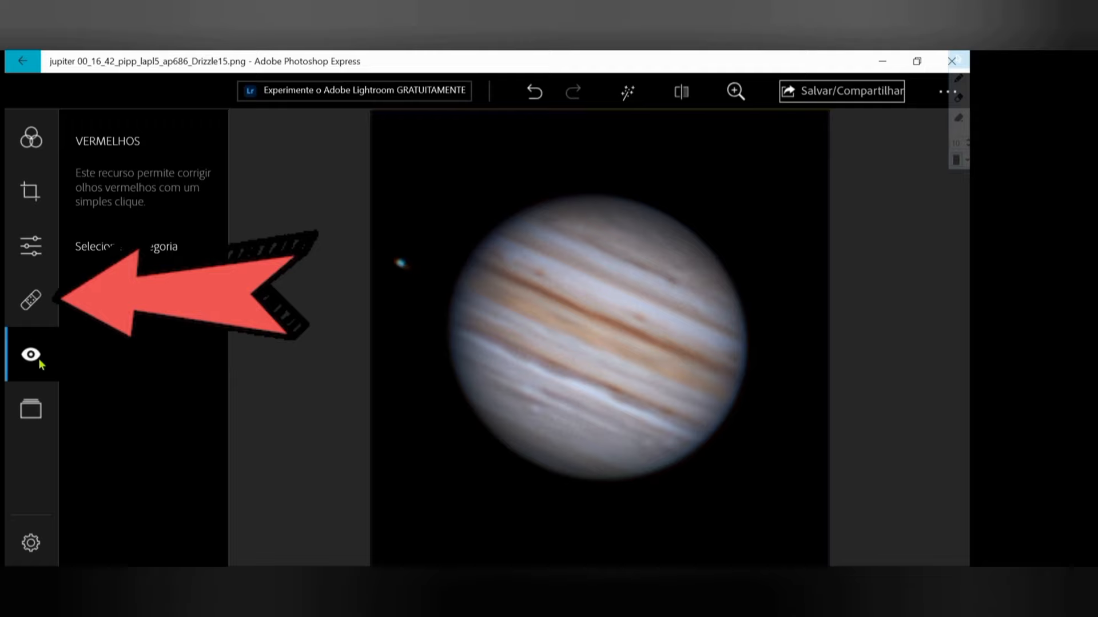
{"action": "left_click", "coordinate": [31, 300]}
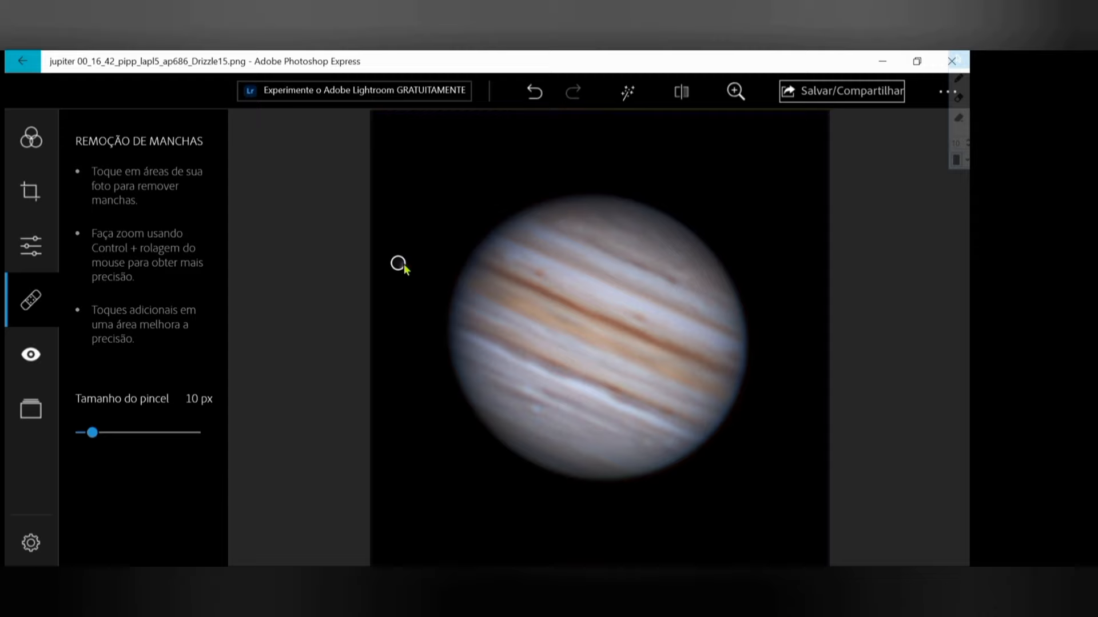
{"action": "left_click_drag", "start_coordinate": [91, 432], "coordinate": [121, 432]}
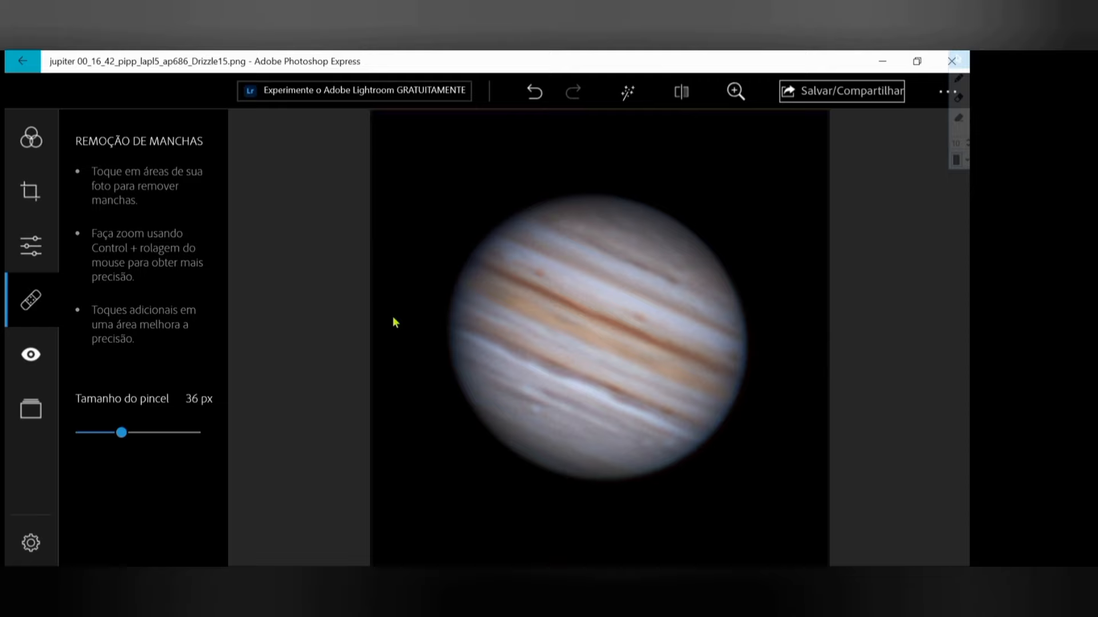
{"action": "left_click", "coordinate": [30, 191]}
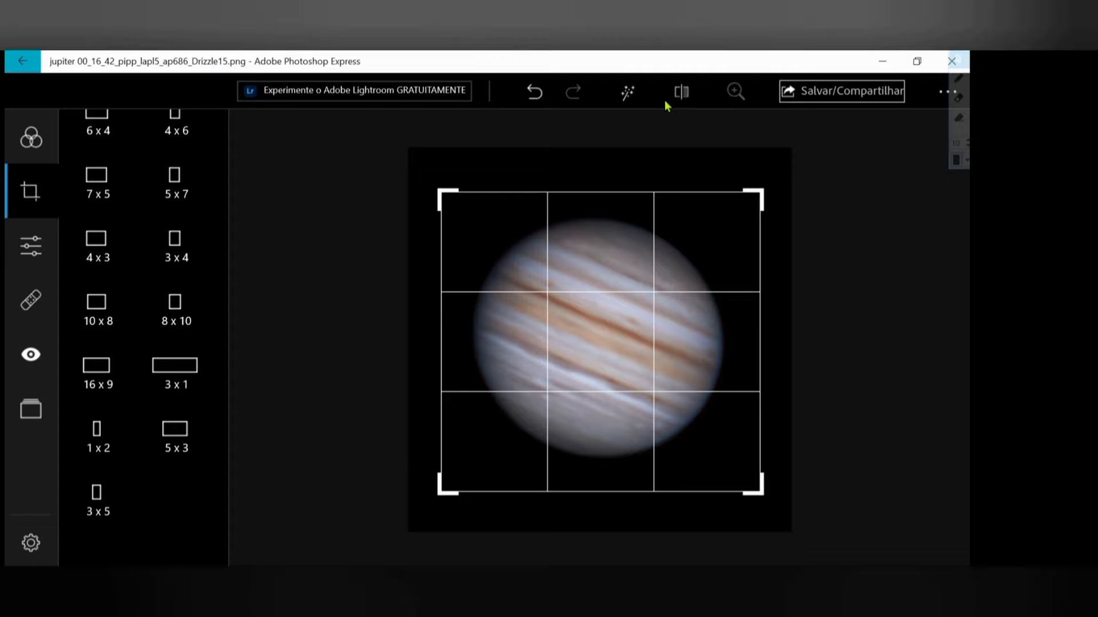
Apply the square crop around Jupiter and return to the adjustments panel.
{"action": "left_click", "coordinate": [31, 245]}
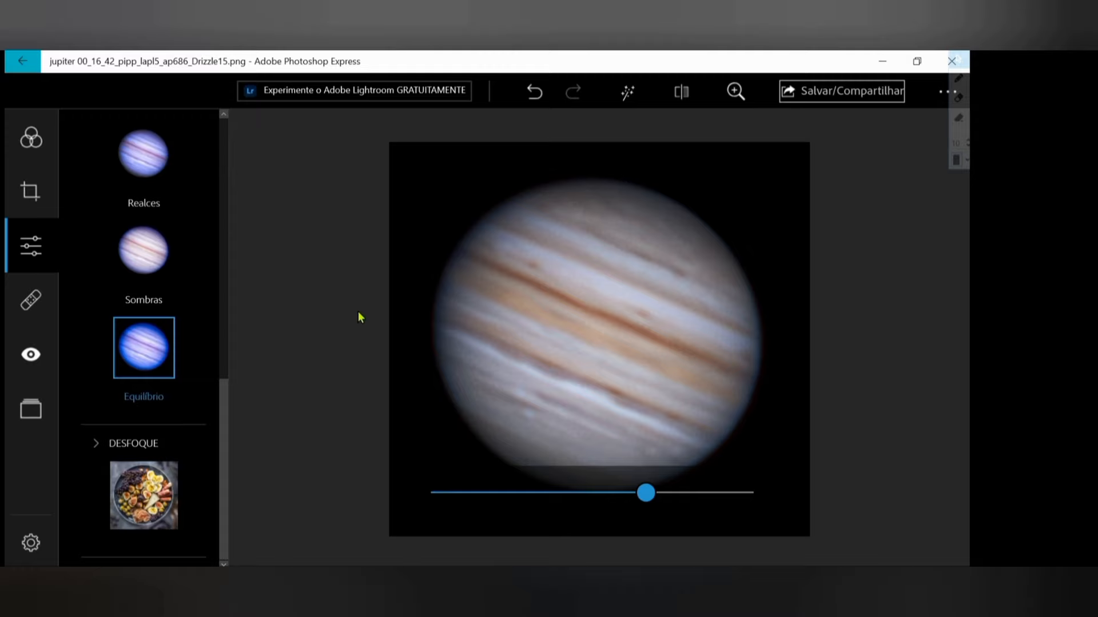